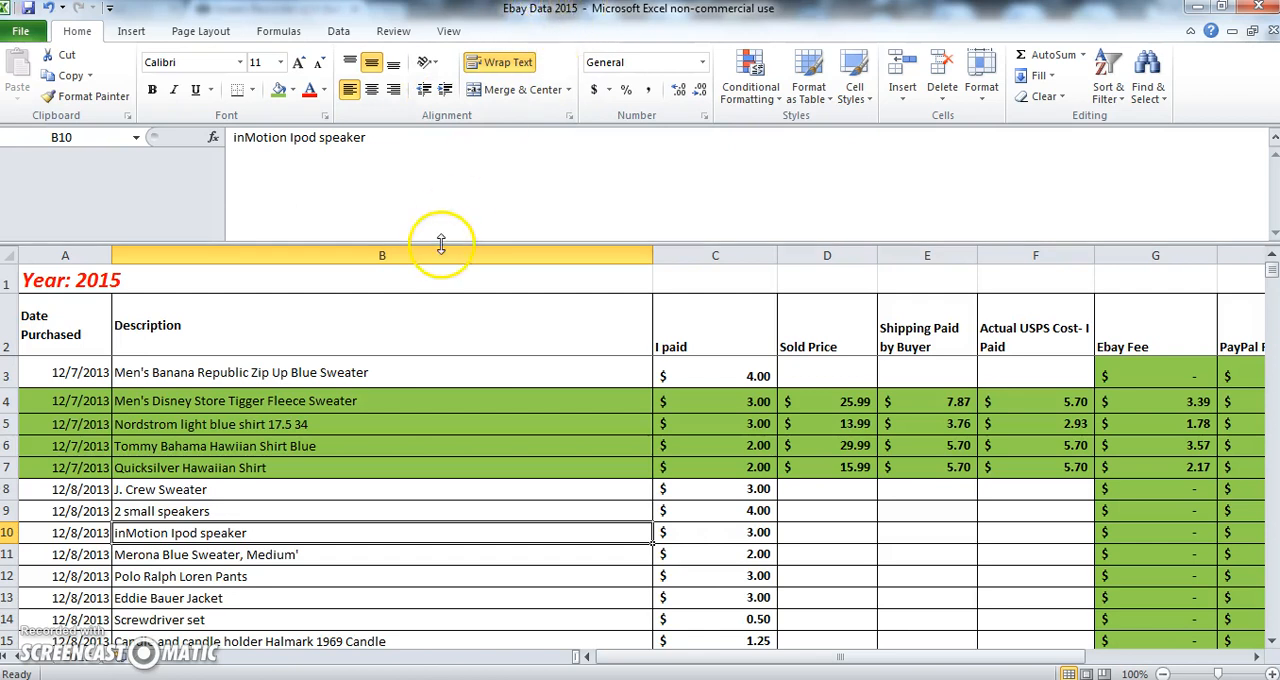
{"action": "mouse_move", "coordinate": [377, 342]}
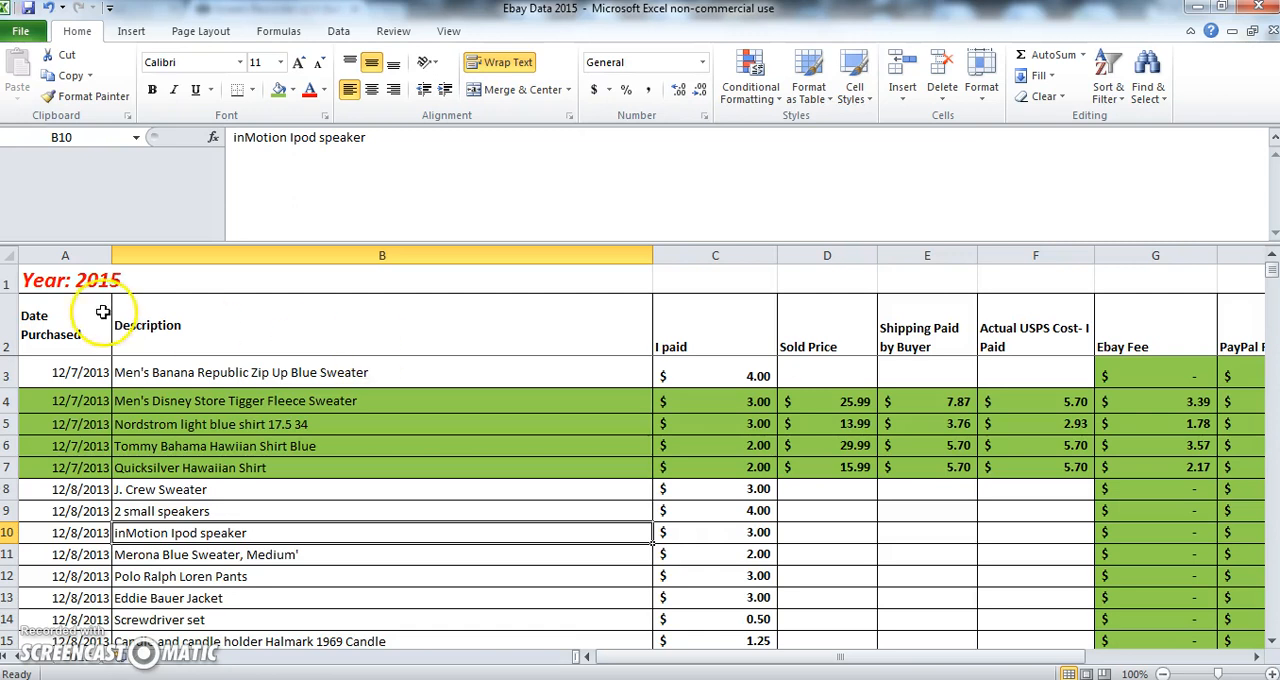
{"action": "mouse_move", "coordinate": [233, 347]}
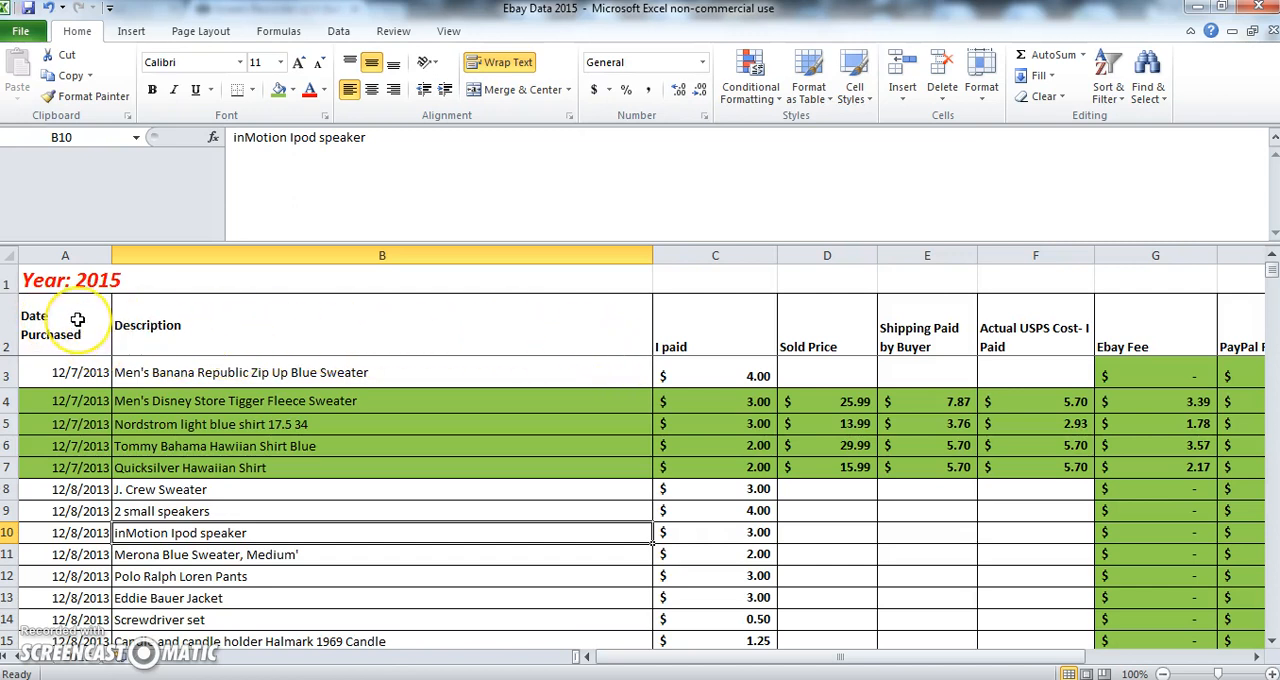
{"action": "mouse_move", "coordinate": [228, 320]}
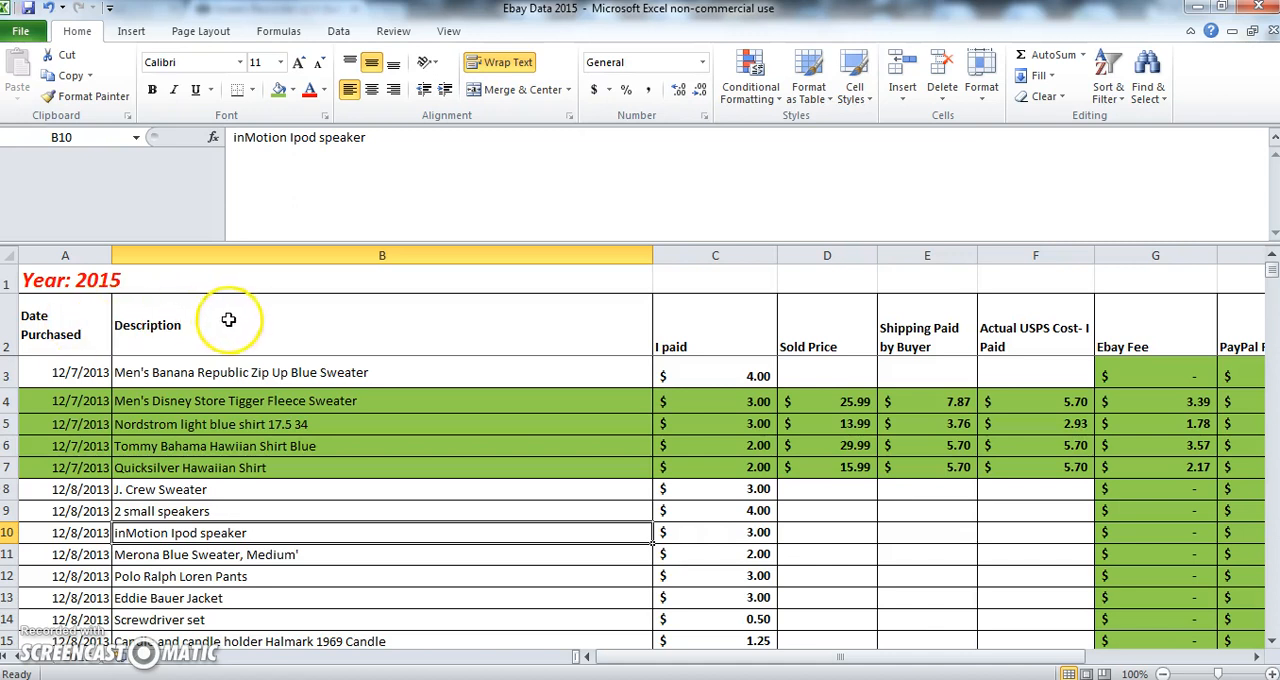
{"action": "mouse_move", "coordinate": [339, 321]}
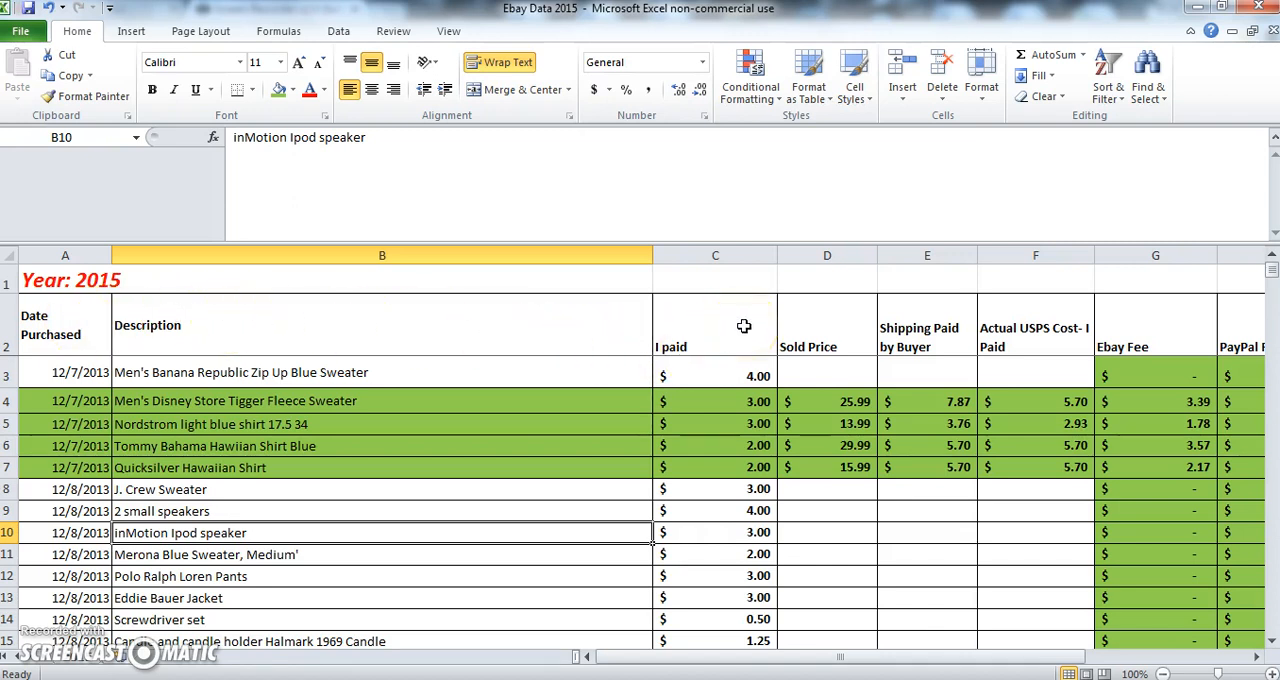
{"action": "mouse_move", "coordinate": [823, 322]}
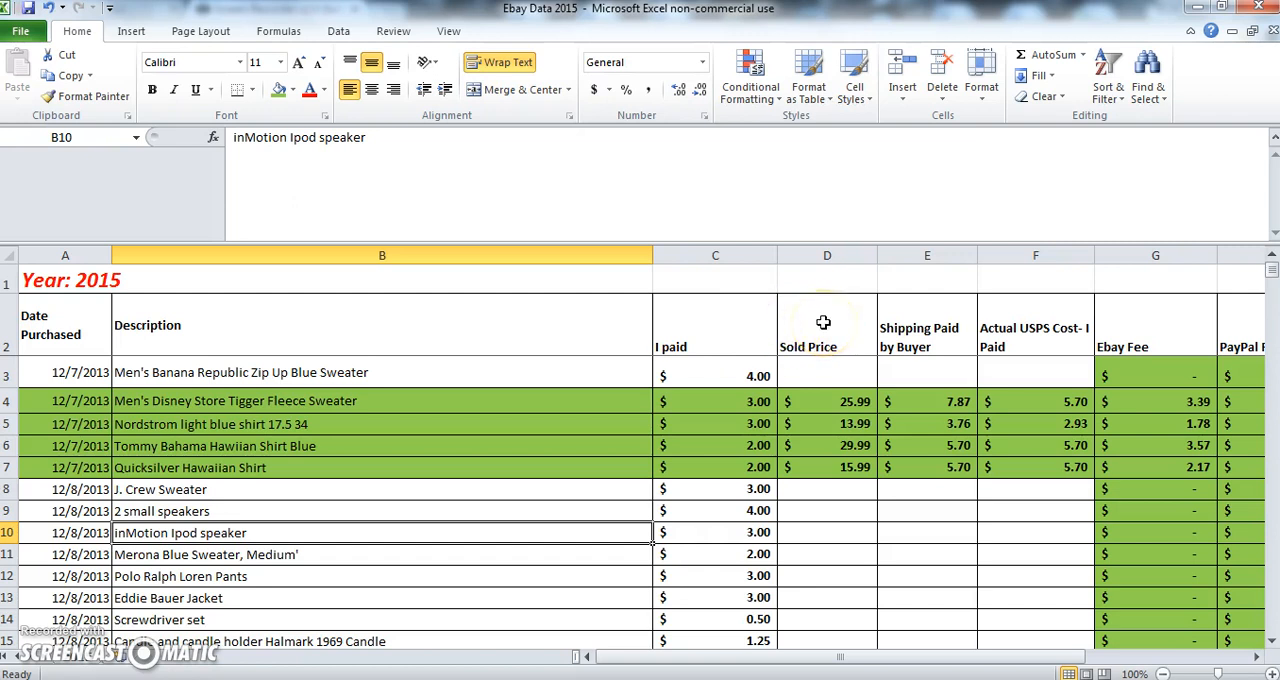
{"action": "mouse_move", "coordinate": [925, 317]}
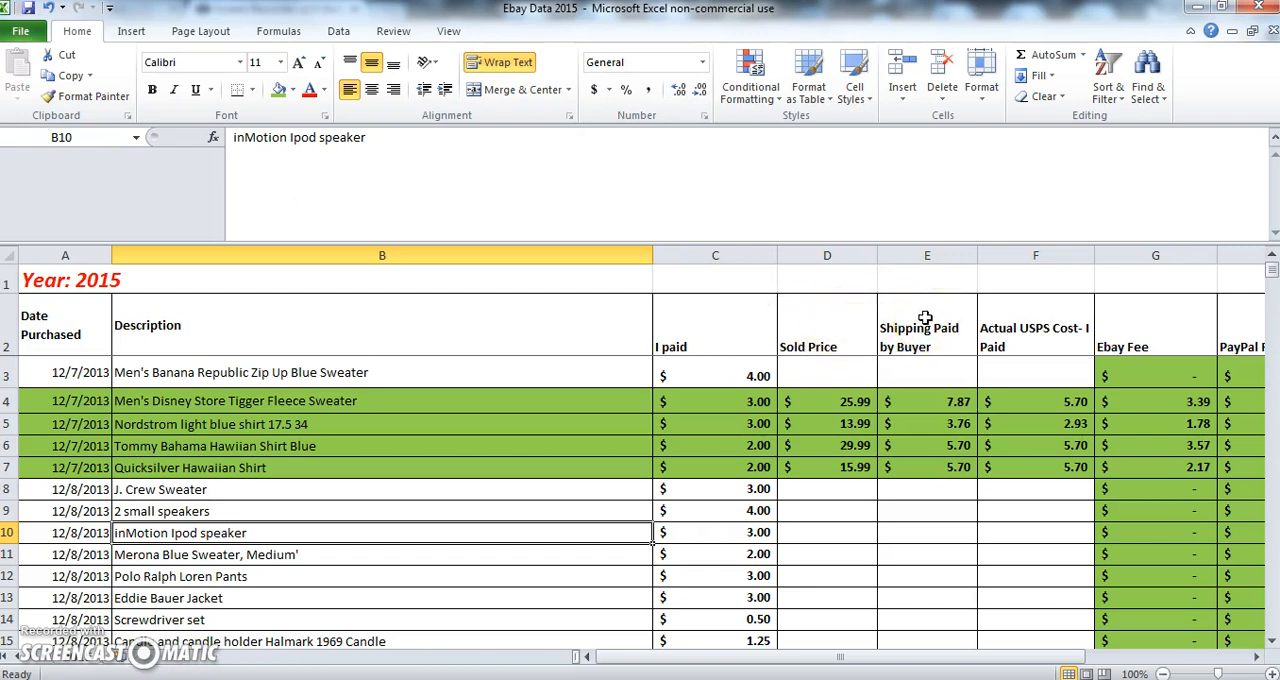
{"action": "mouse_move", "coordinate": [1045, 328]}
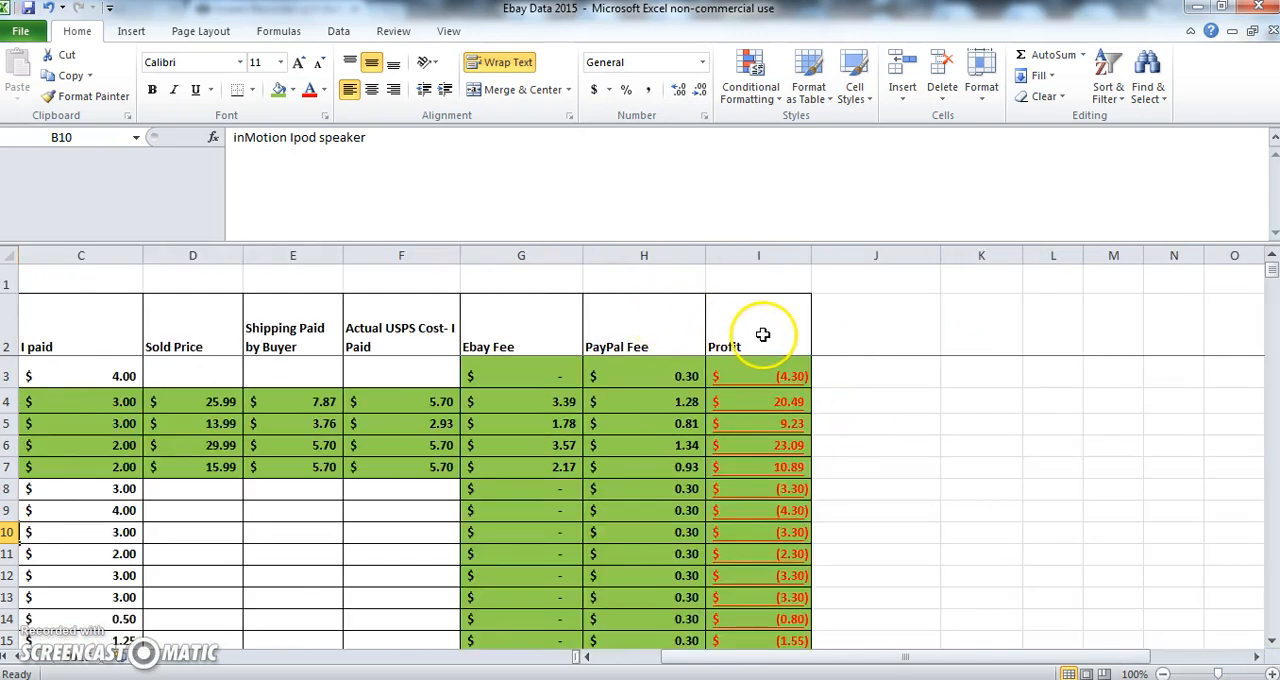
{"action": "mouse_move", "coordinate": [820, 665]}
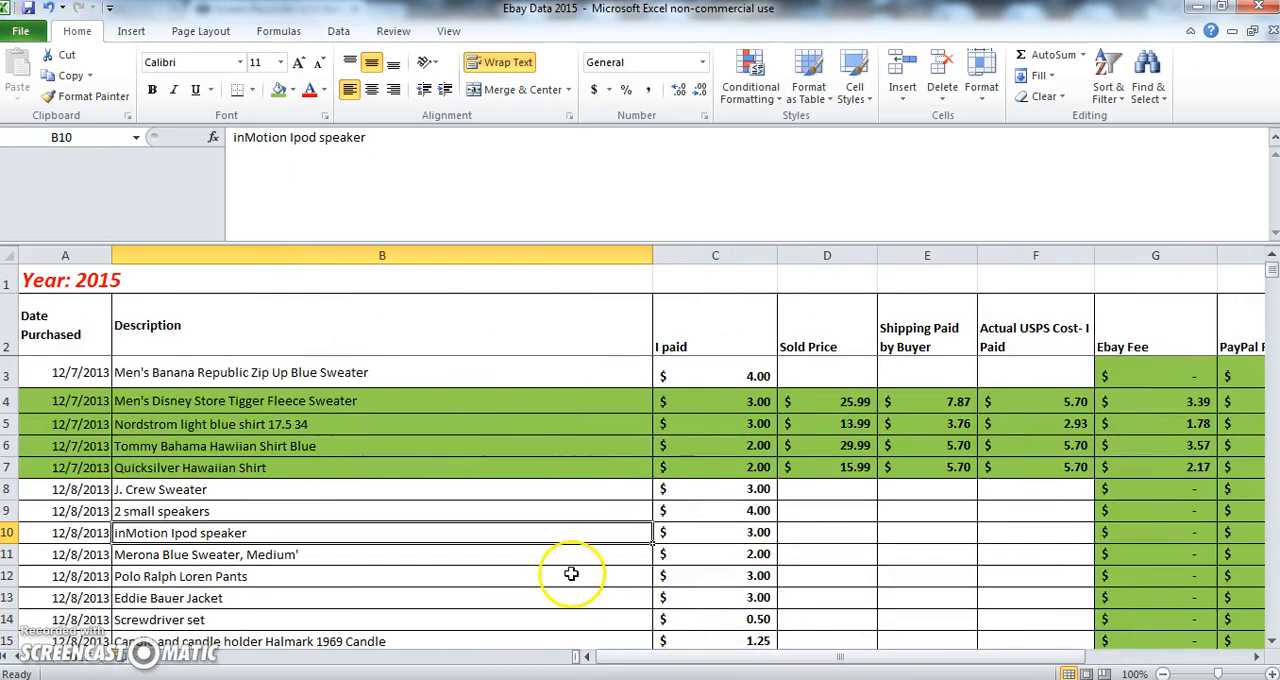
{"action": "mouse_move", "coordinate": [455, 495]}
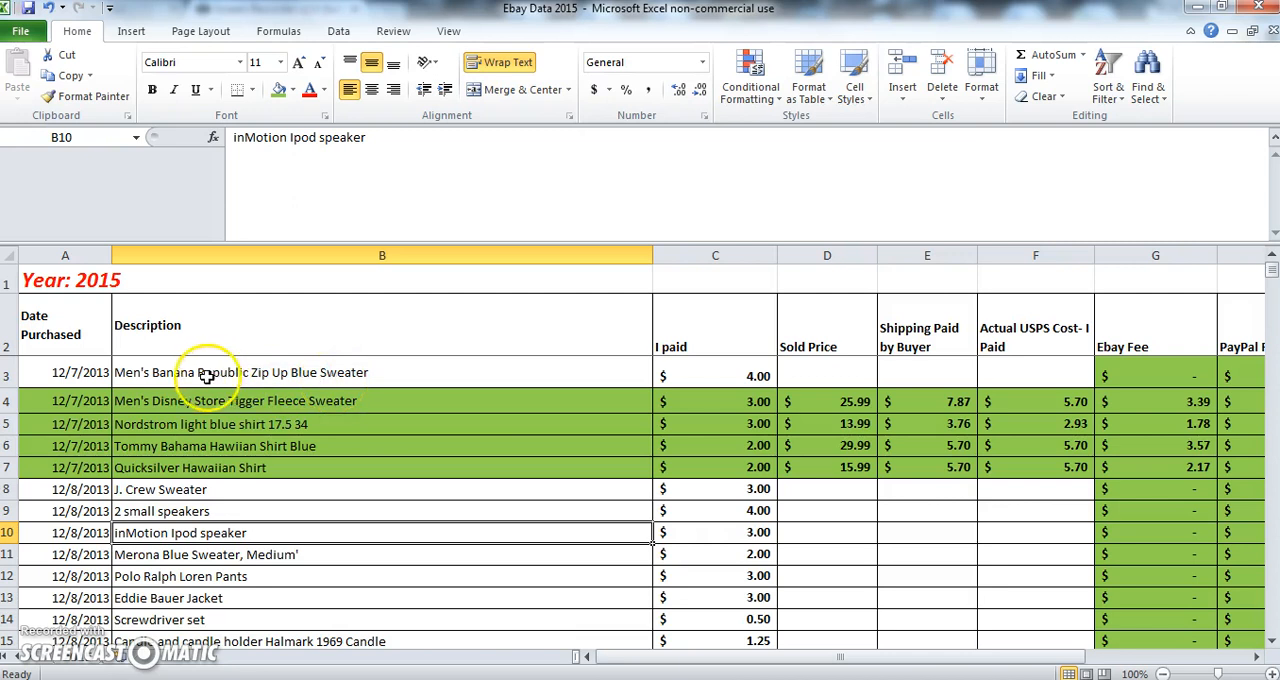
{"action": "mouse_move", "coordinate": [89, 383]}
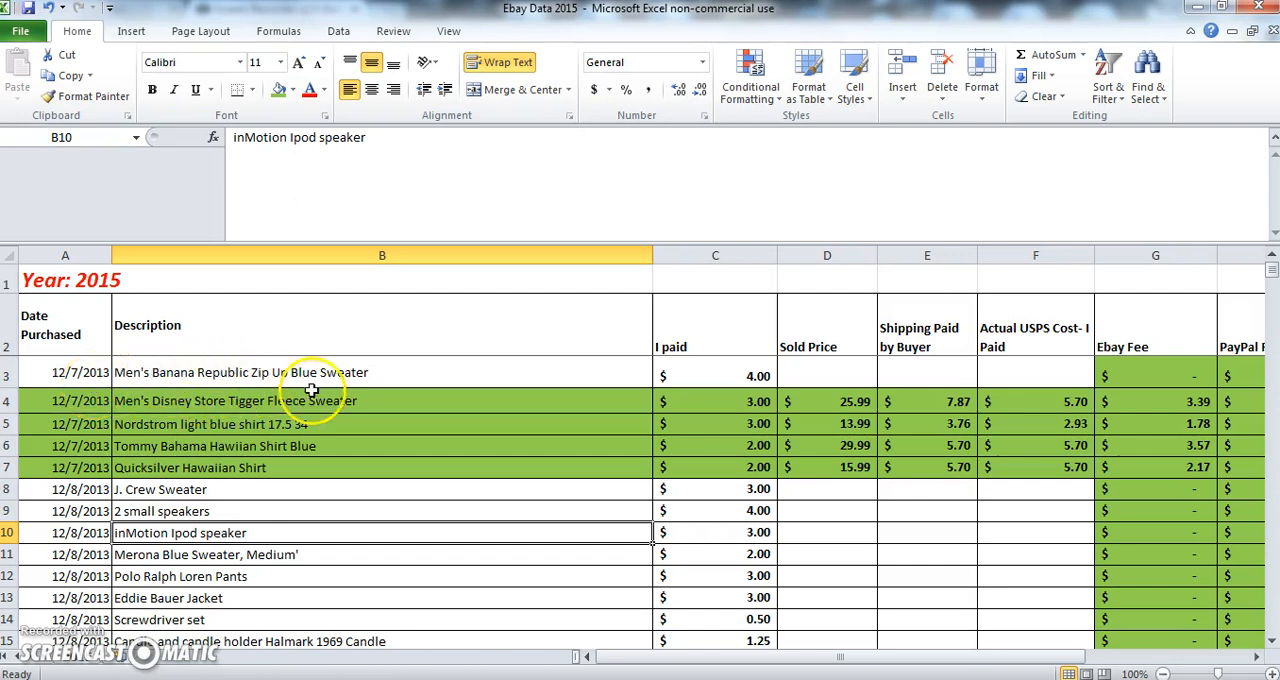
{"action": "mouse_move", "coordinate": [703, 380]}
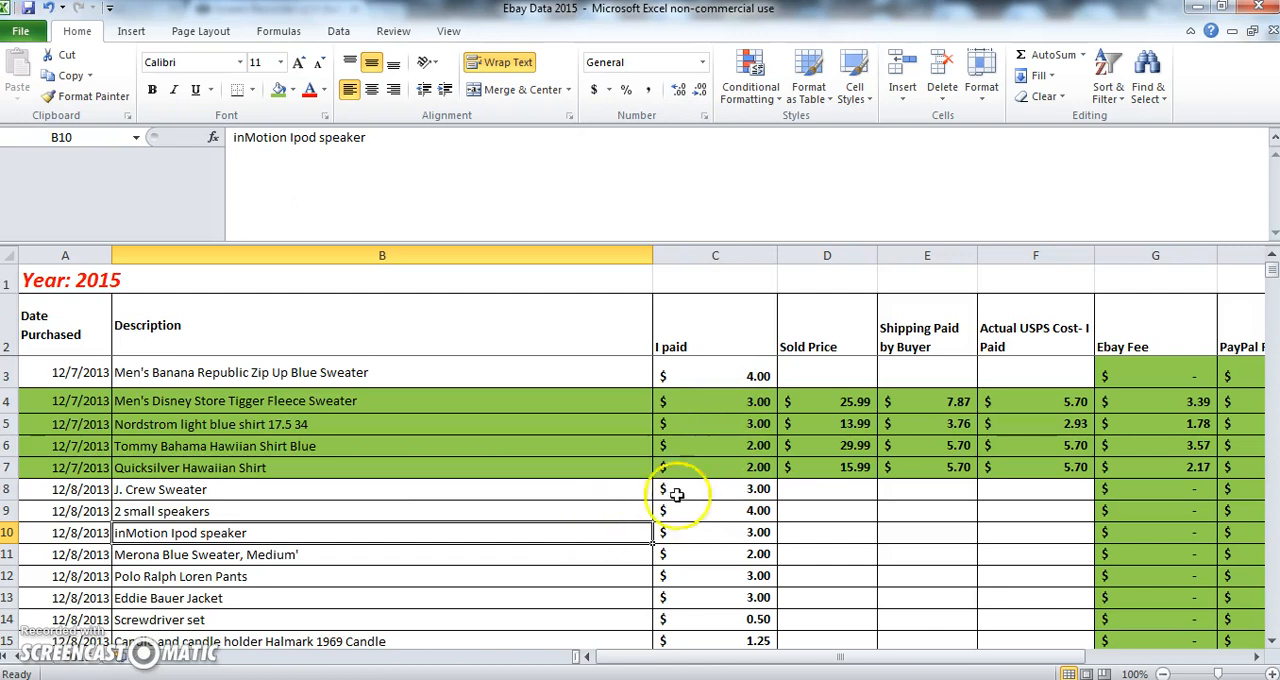
{"action": "mouse_move", "coordinate": [515, 374]}
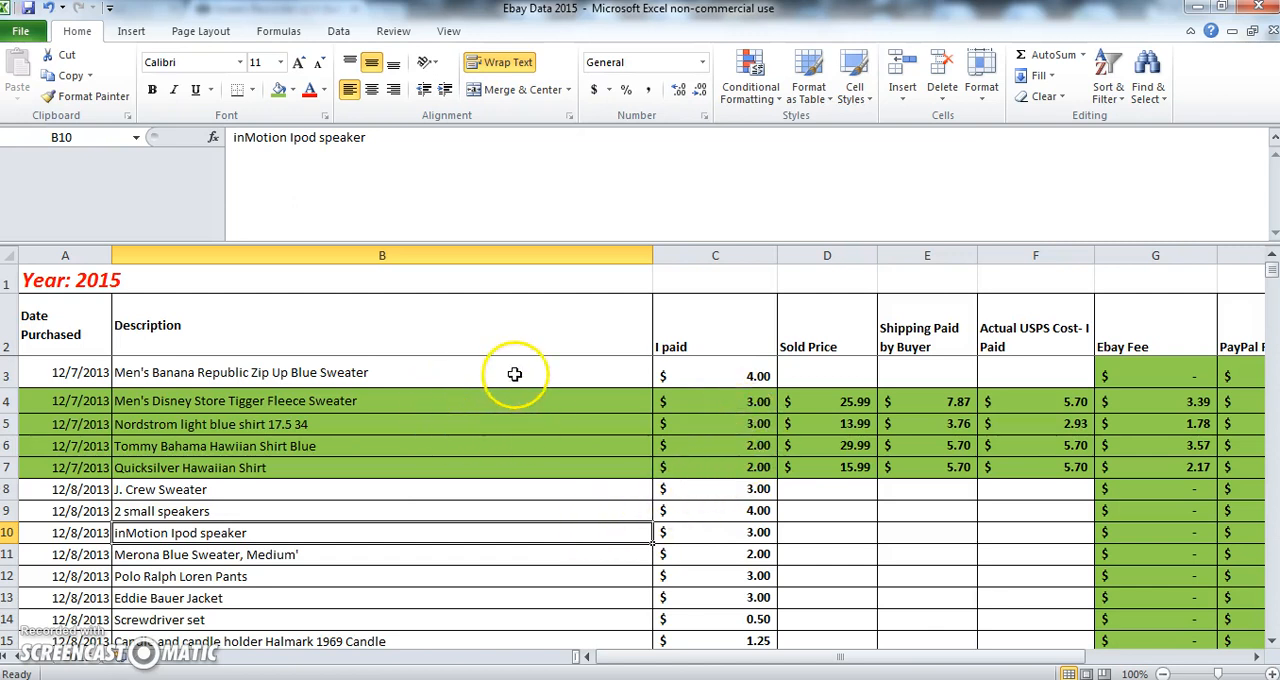
{"action": "mouse_move", "coordinate": [529, 424]}
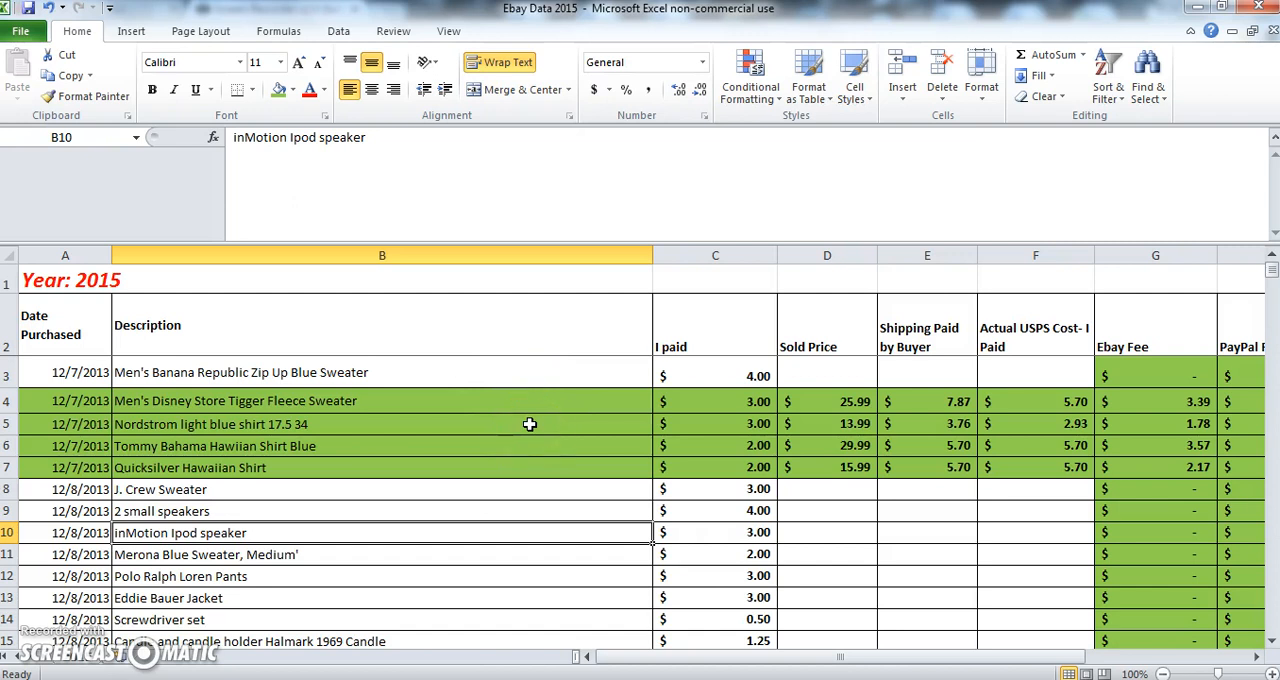
{"action": "mouse_move", "coordinate": [678, 476]}
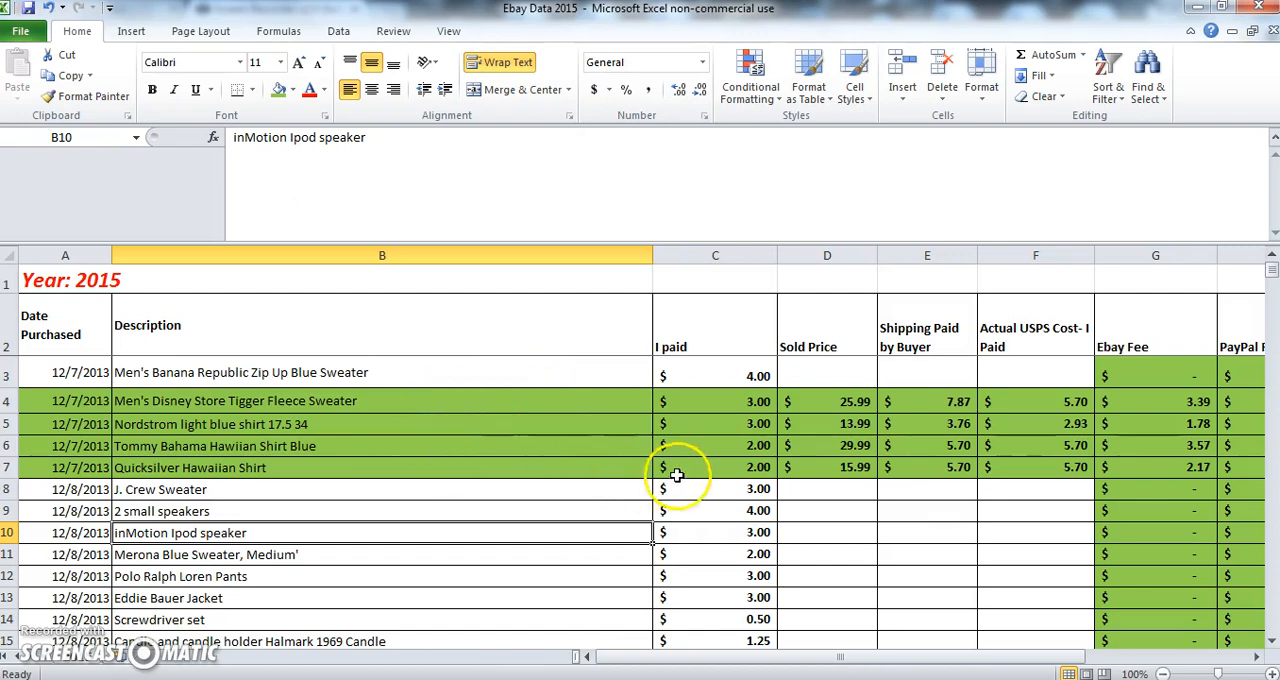
{"action": "mouse_move", "coordinate": [792, 475]}
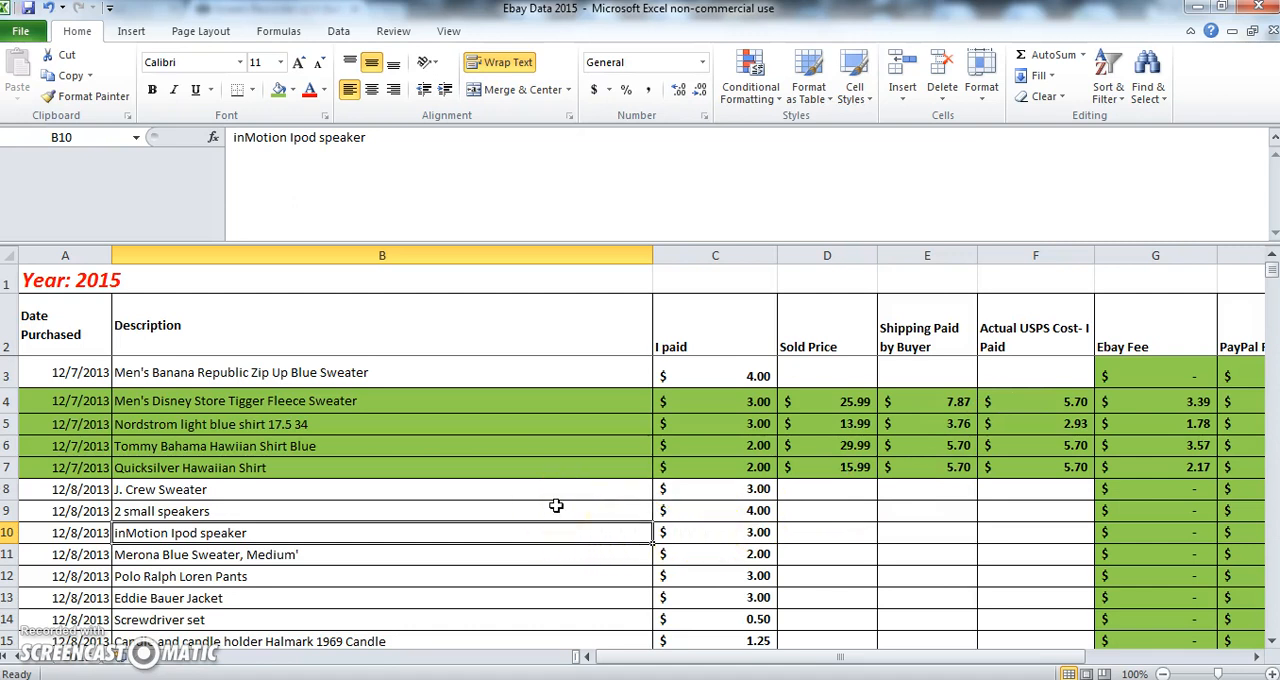
{"action": "mouse_move", "coordinate": [287, 390]}
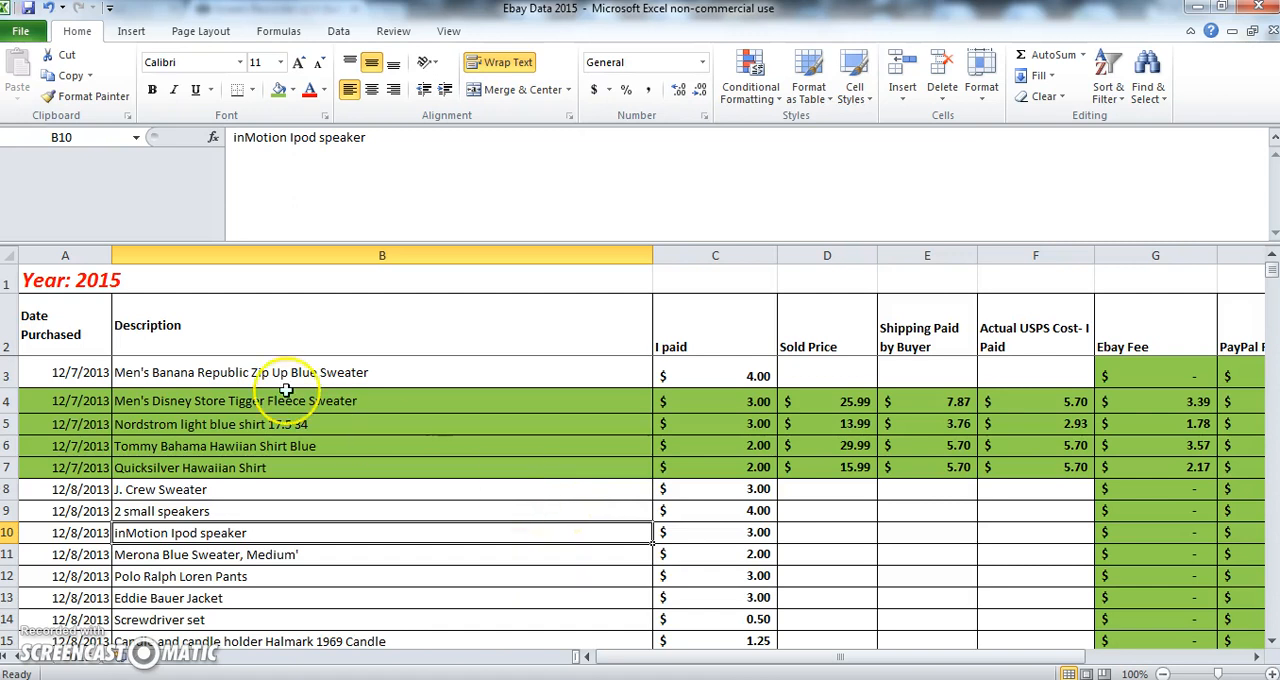
{"action": "mouse_move", "coordinate": [314, 382]}
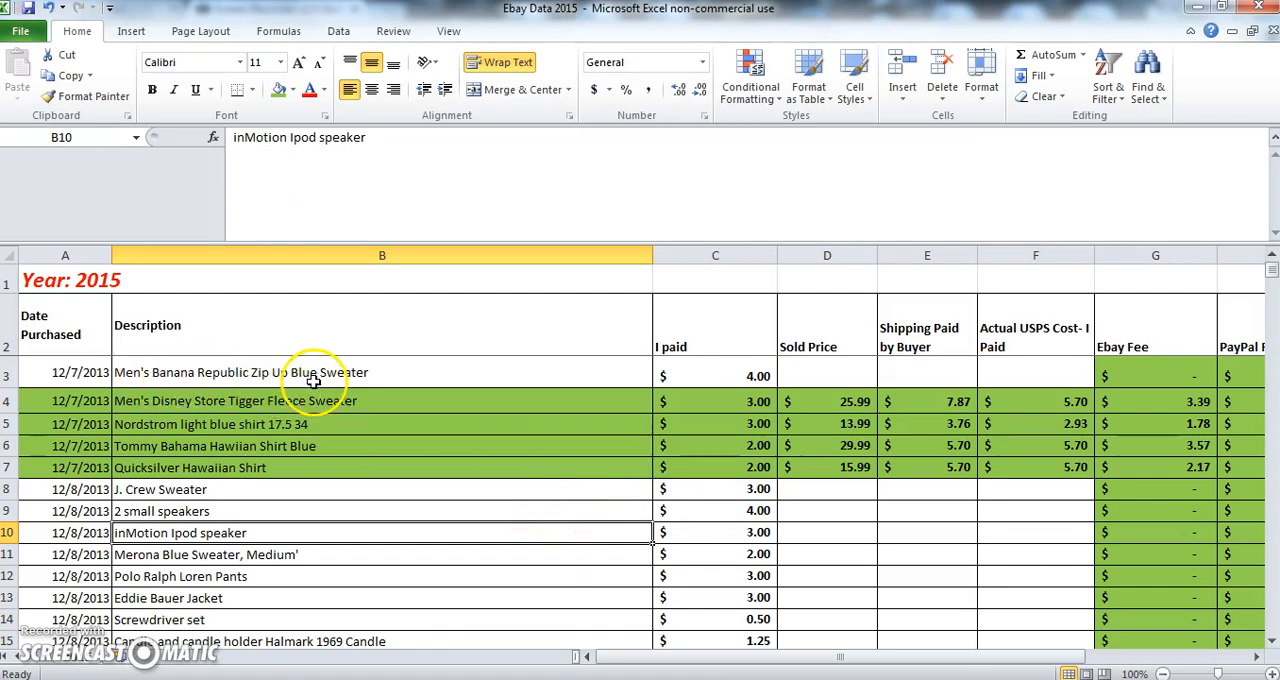
{"action": "mouse_move", "coordinate": [554, 379]}
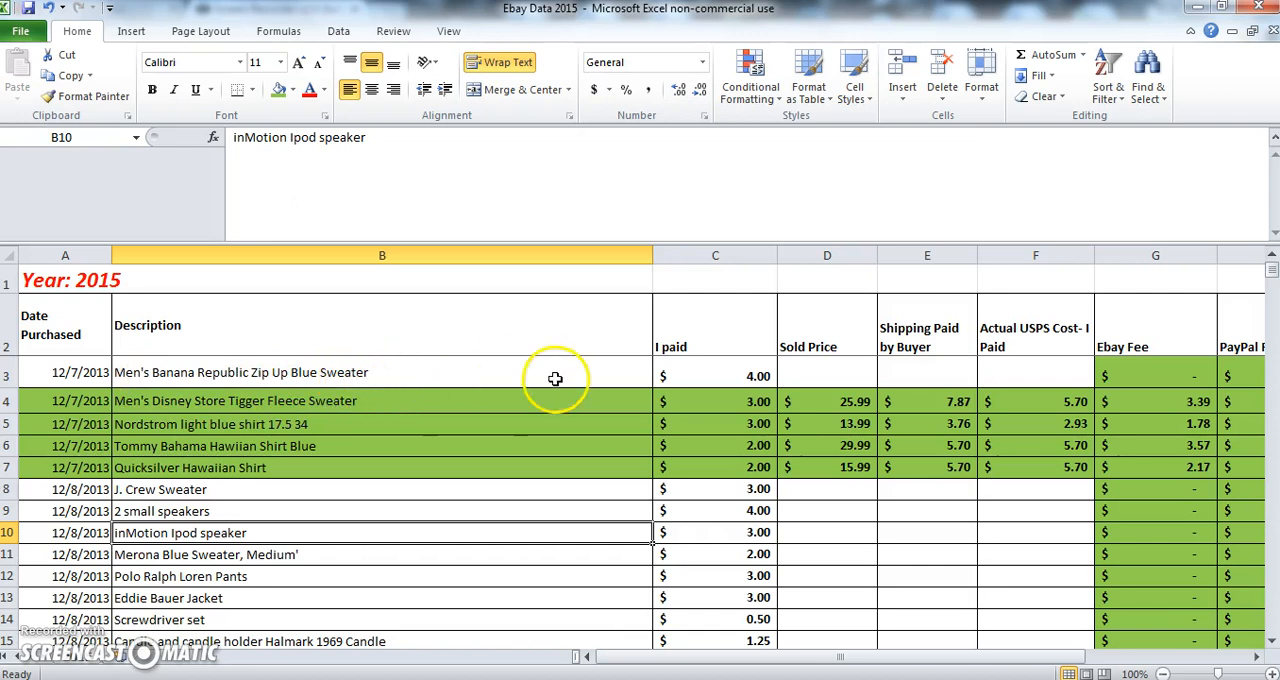
{"action": "mouse_move", "coordinate": [830, 376]}
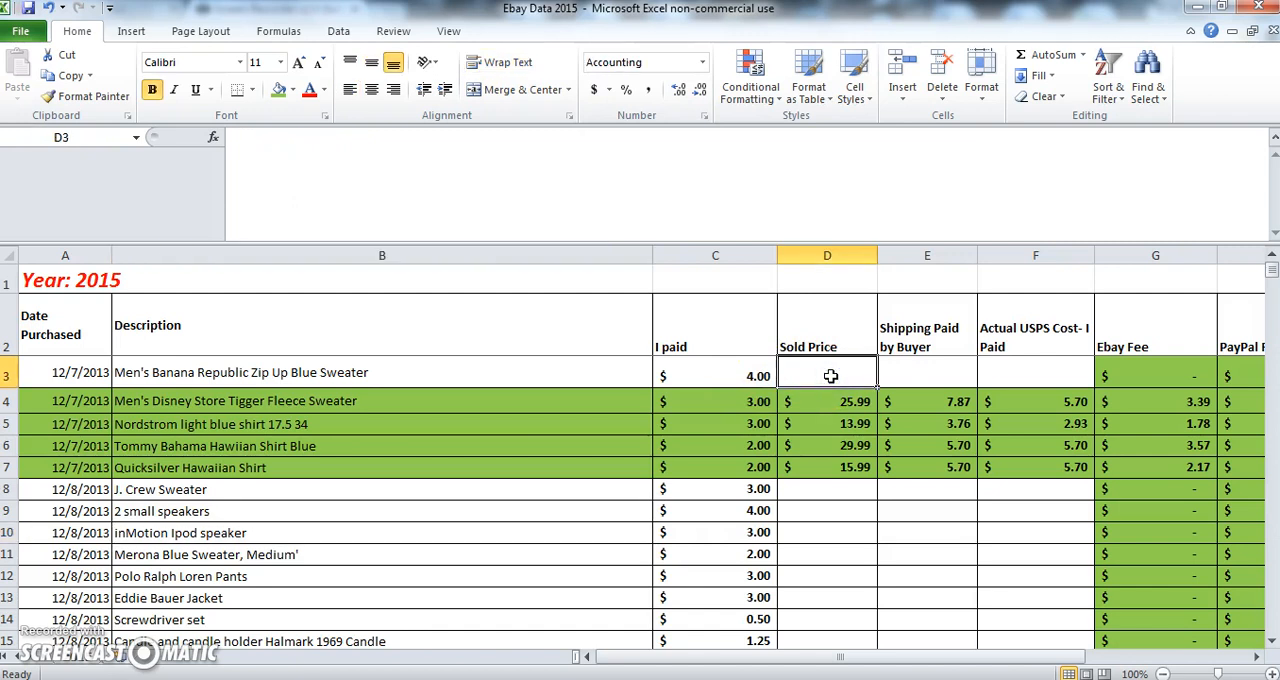
Step: Enter the sweater's 29.99 sale price, 5.70 shipping paid and 5.70 actual postage
{"action": "type", "text": "29.99"}
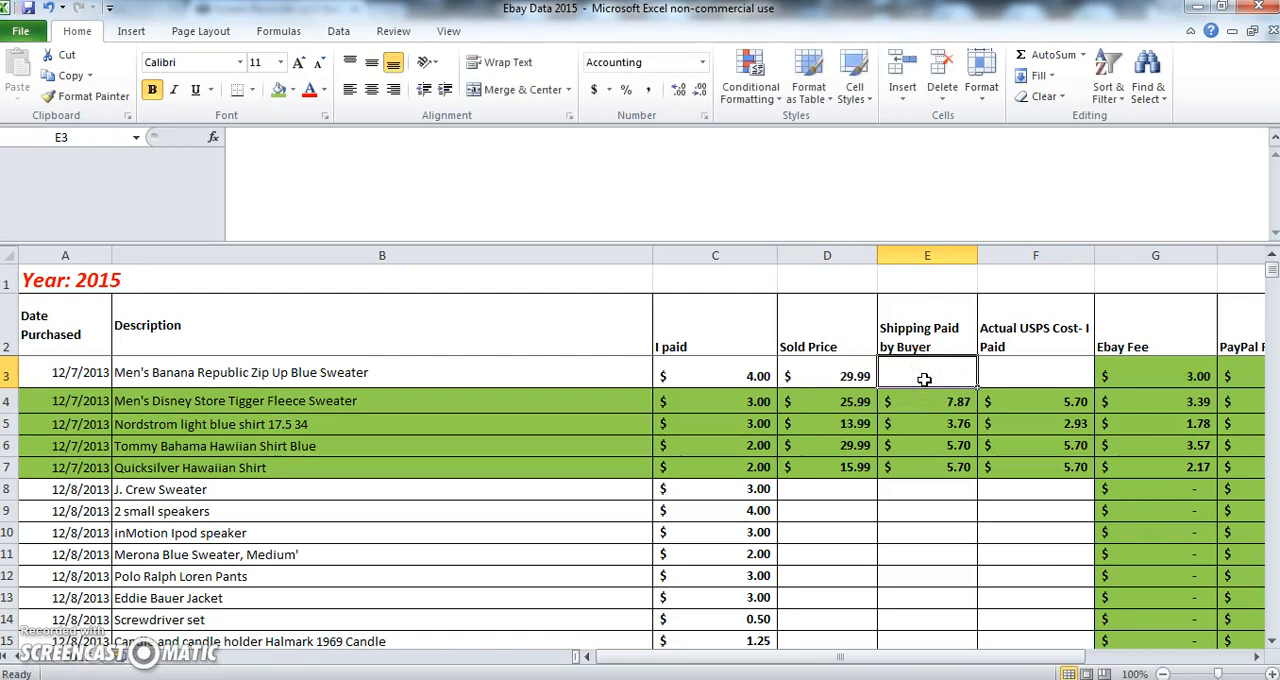
{"action": "type", "text": "5.70"}
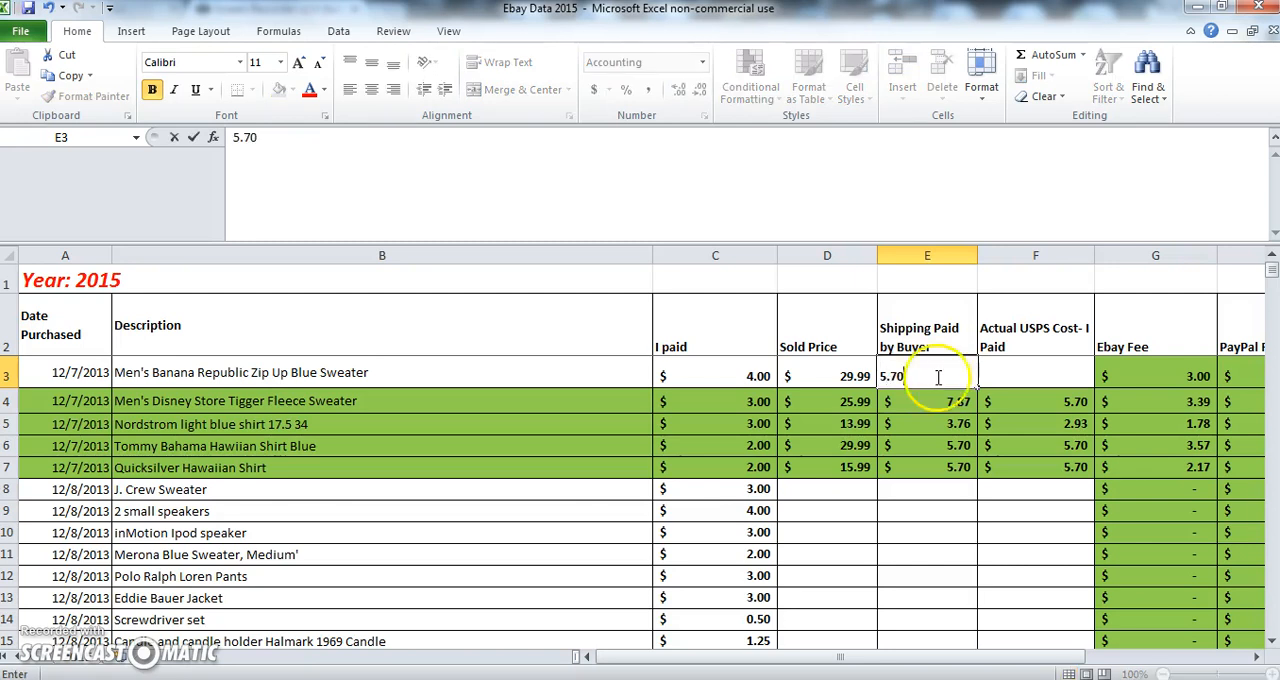
{"action": "left_click", "coordinate": [1035, 375]}
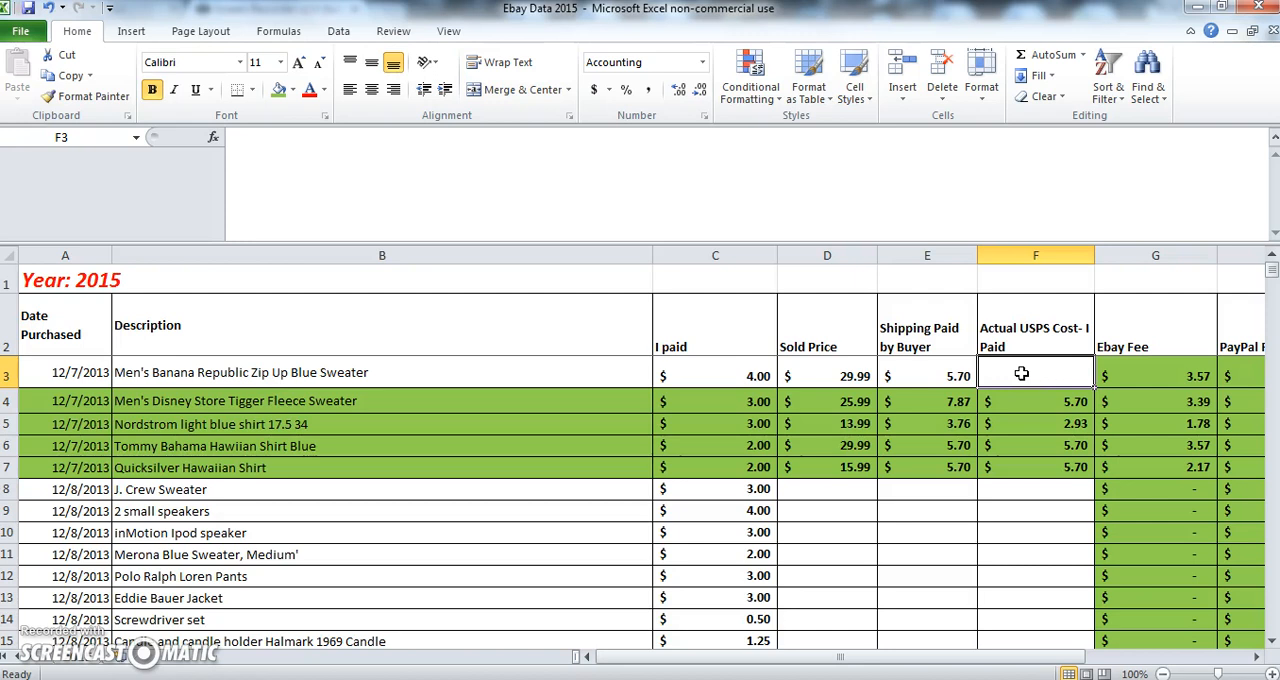
{"action": "type", "text": "5.70"}
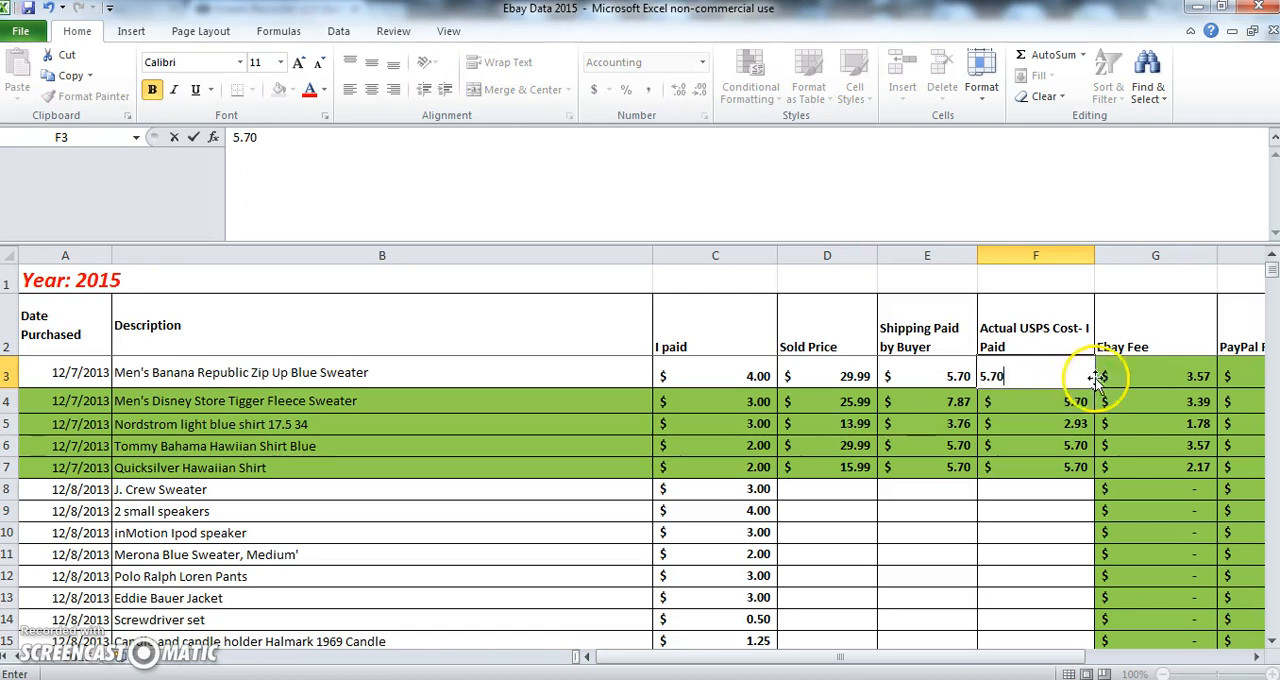
{"action": "left_click", "coordinate": [1164, 376]}
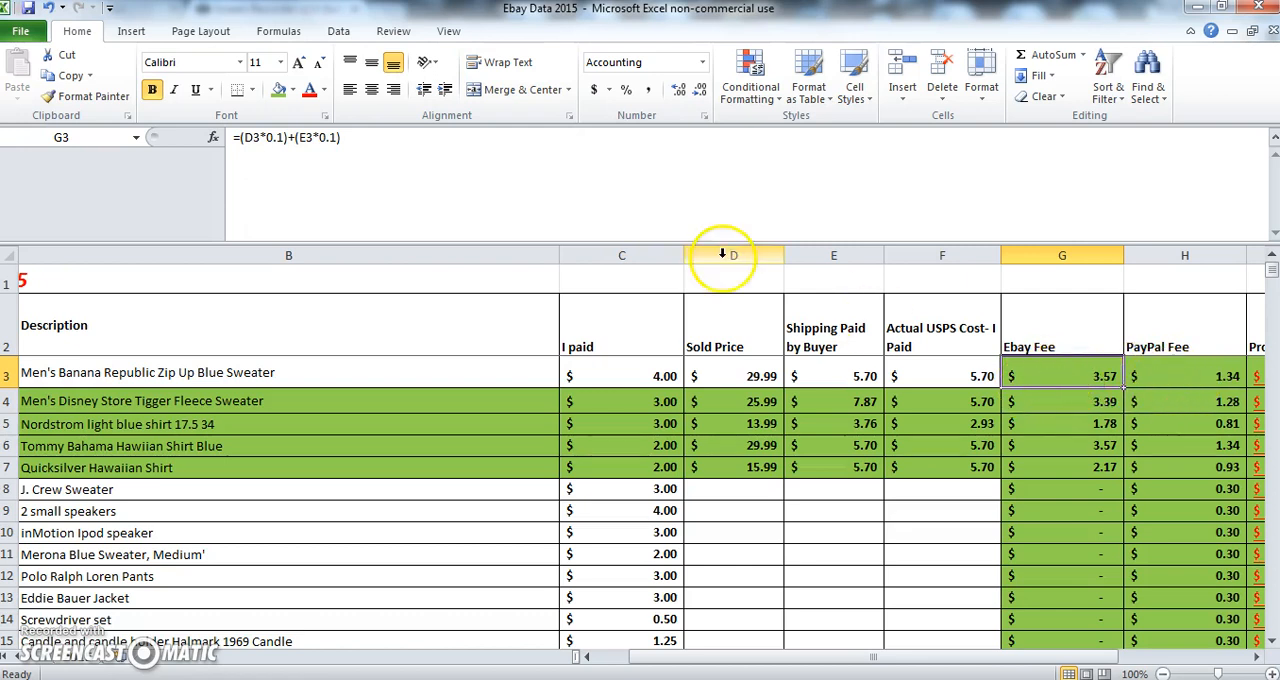
{"action": "mouse_move", "coordinate": [276, 151]}
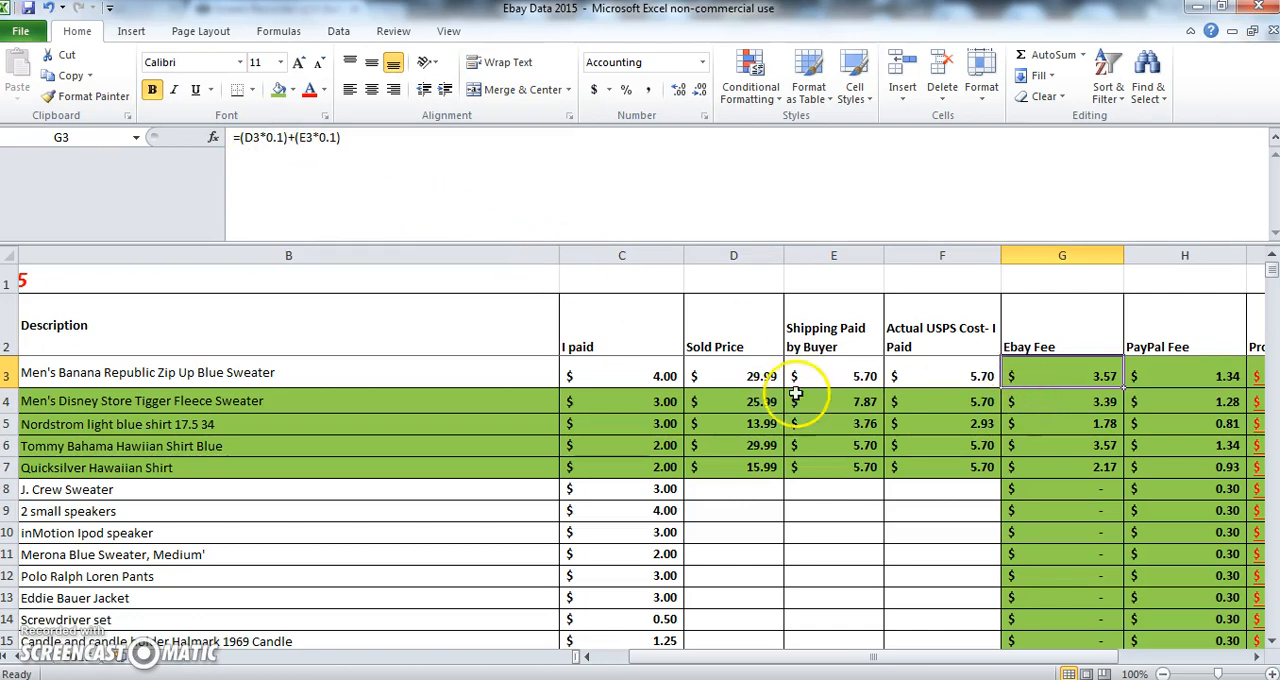
{"action": "mouse_move", "coordinate": [747, 376]}
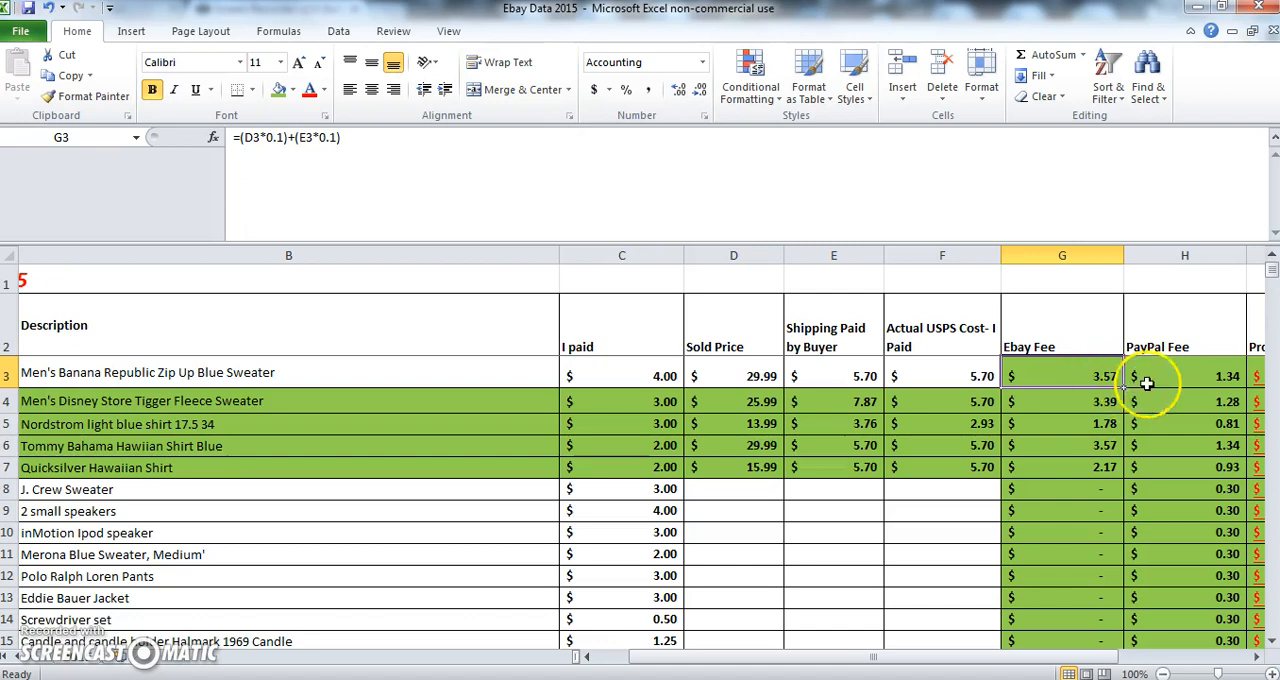
{"action": "left_click", "coordinate": [1187, 377]}
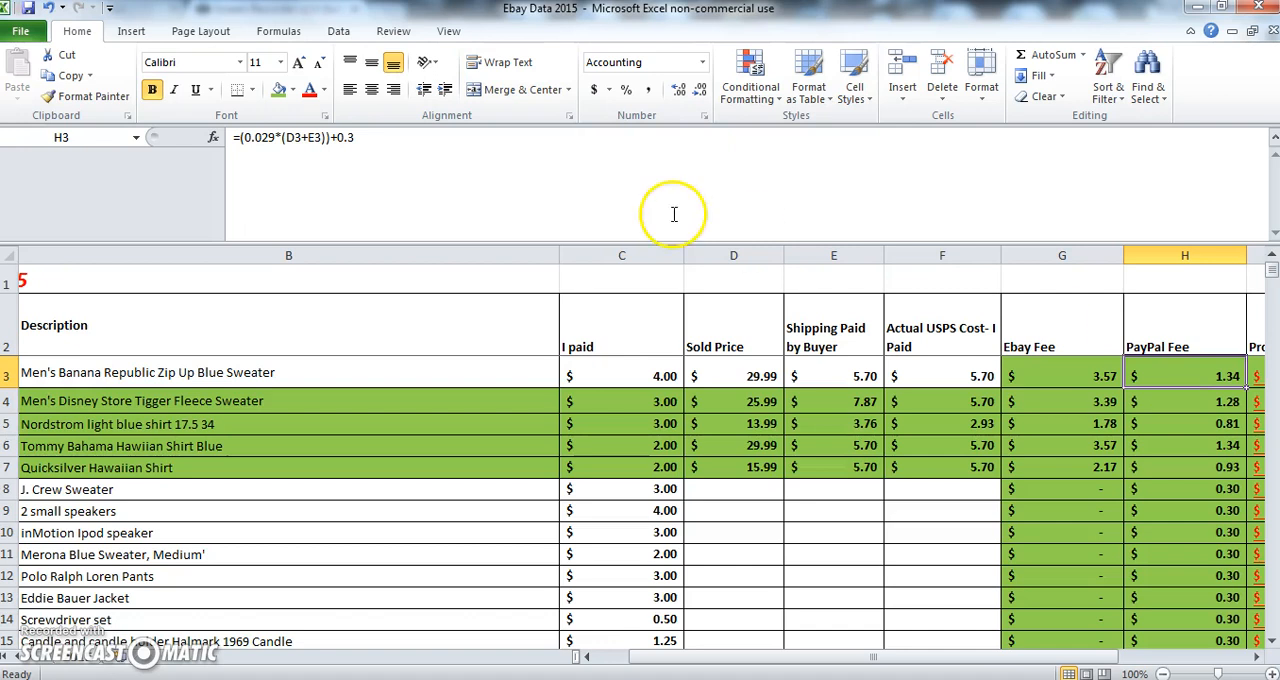
{"action": "mouse_move", "coordinate": [266, 148]}
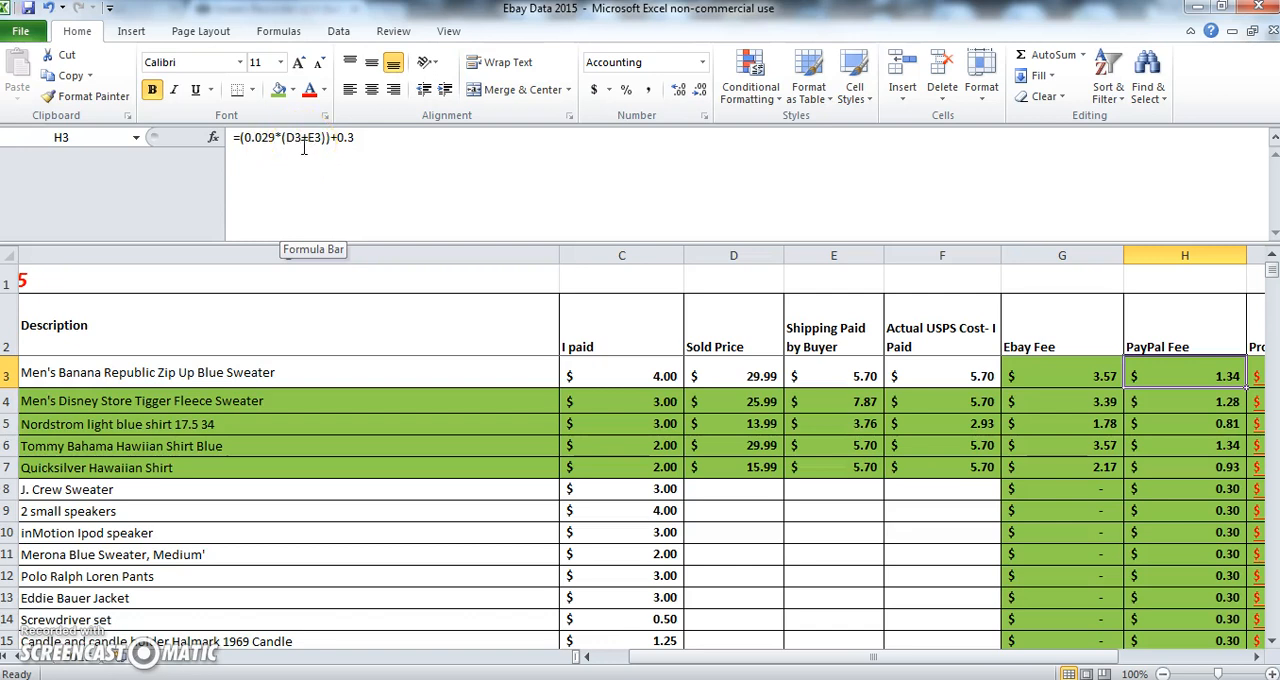
{"action": "mouse_move", "coordinate": [314, 142]}
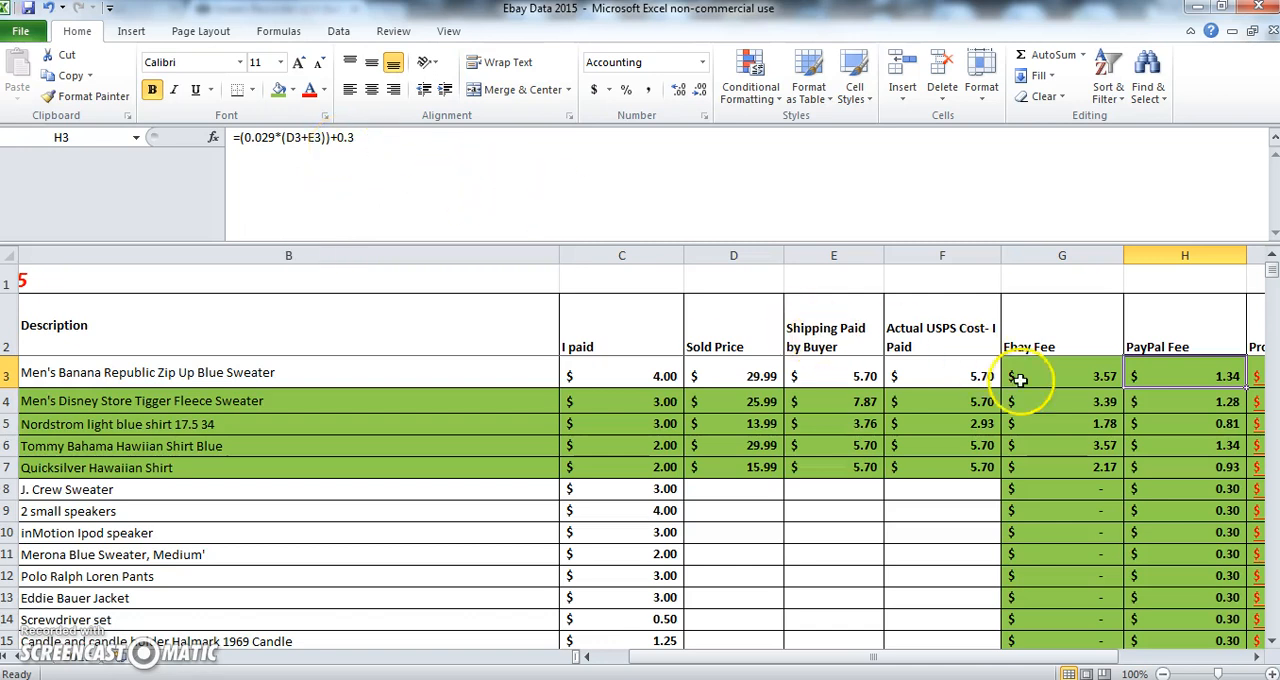
{"action": "mouse_move", "coordinate": [1115, 362]}
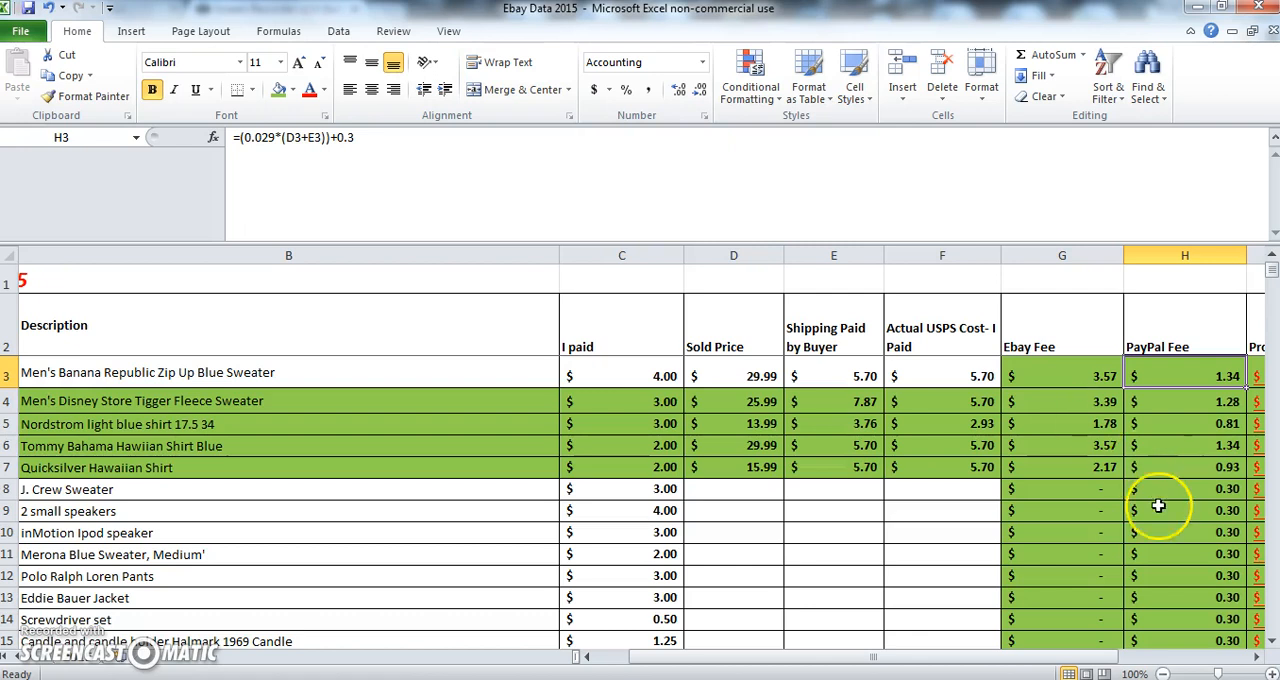
{"action": "scroll", "scroll_direction": "right", "scroll_amount": 3}
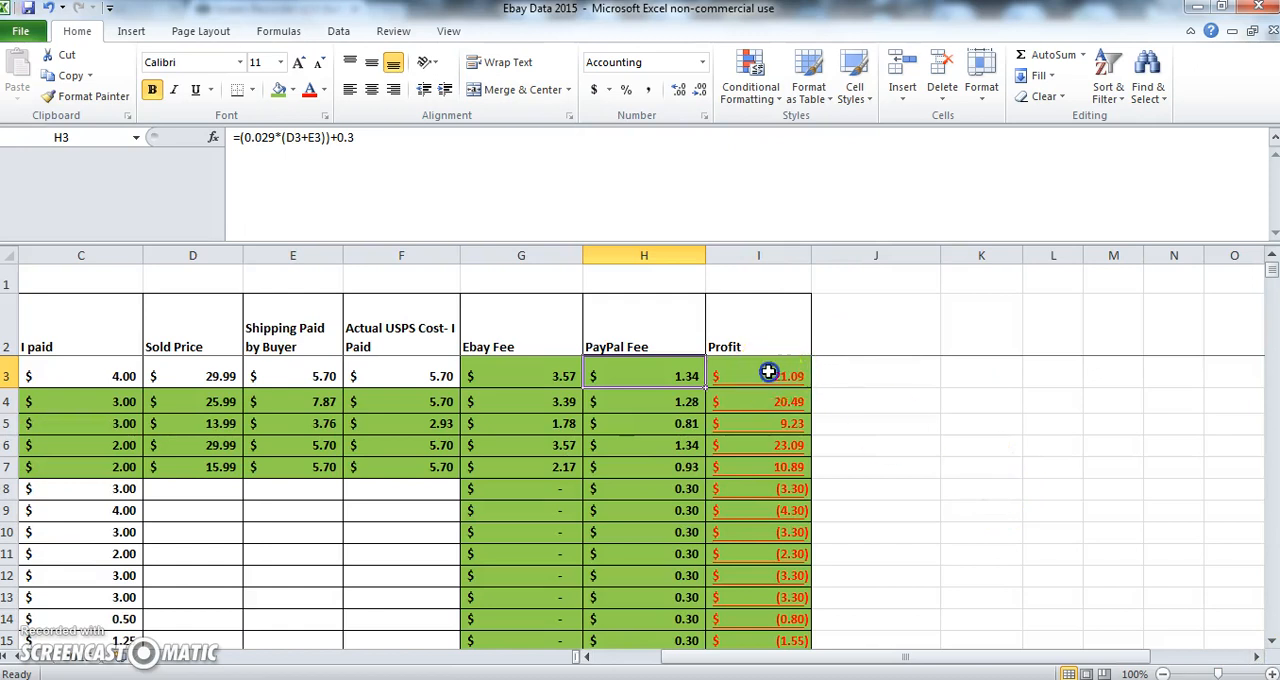
{"action": "left_click", "coordinate": [769, 373]}
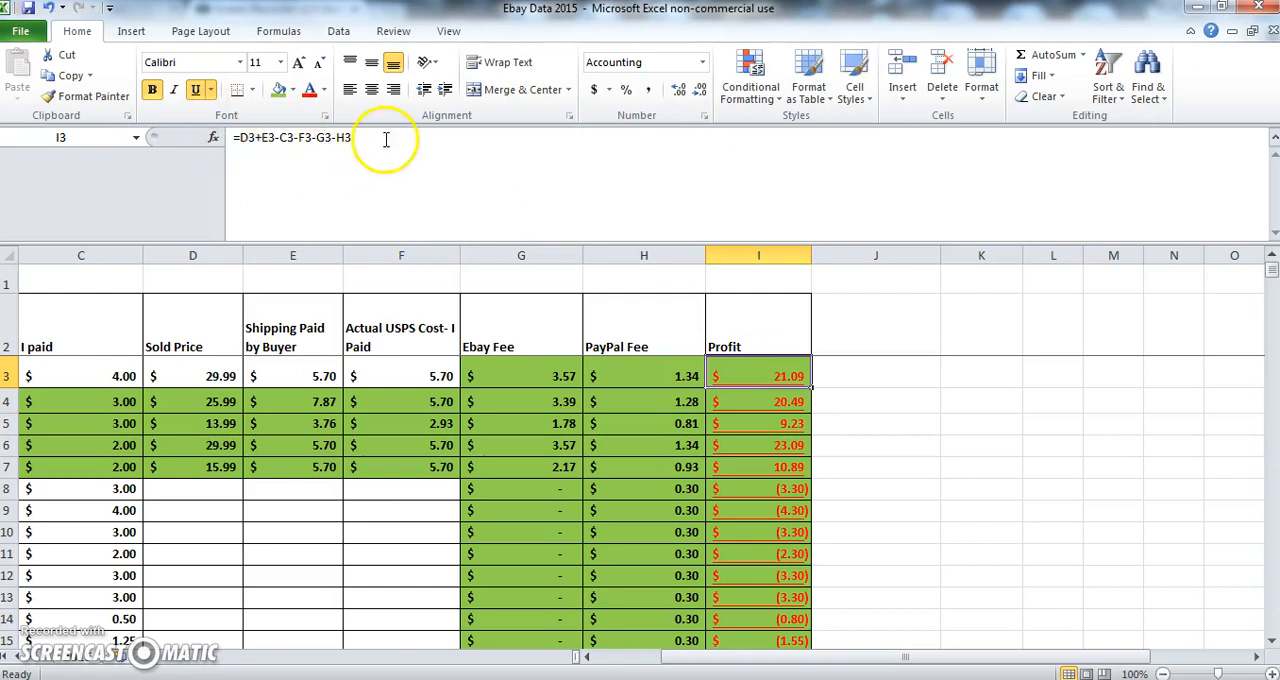
{"action": "mouse_move", "coordinate": [738, 360]}
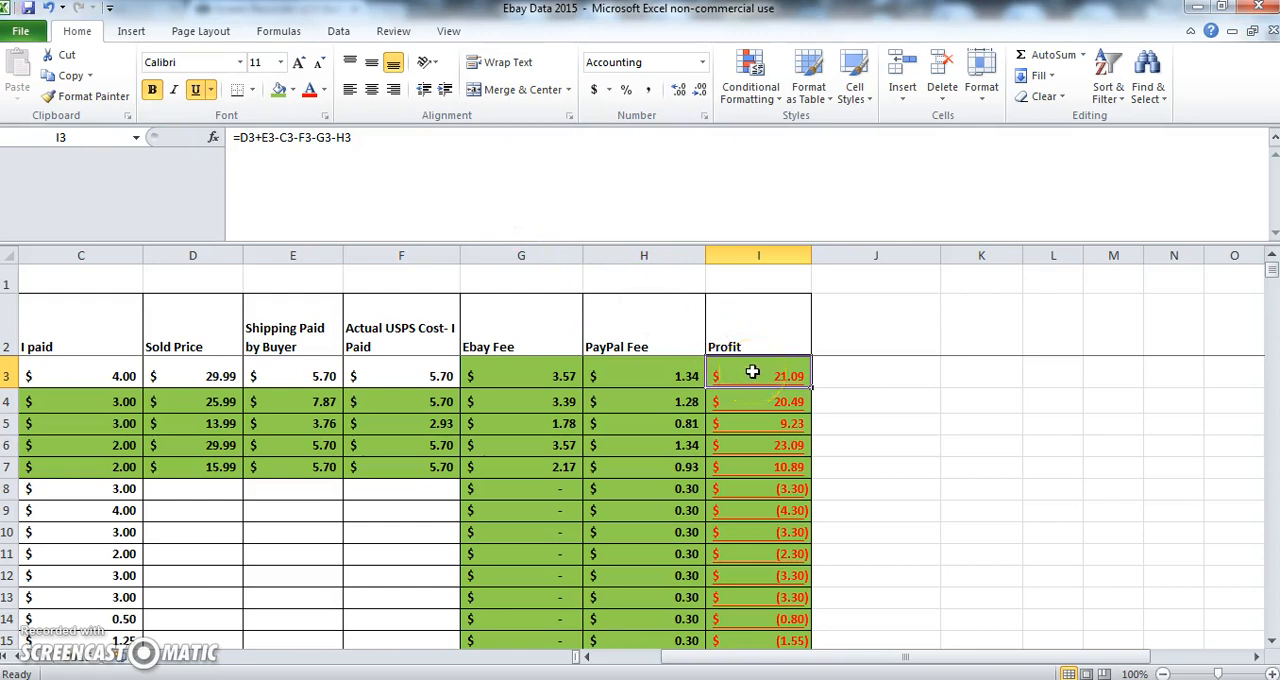
{"action": "left_click", "coordinate": [756, 375]}
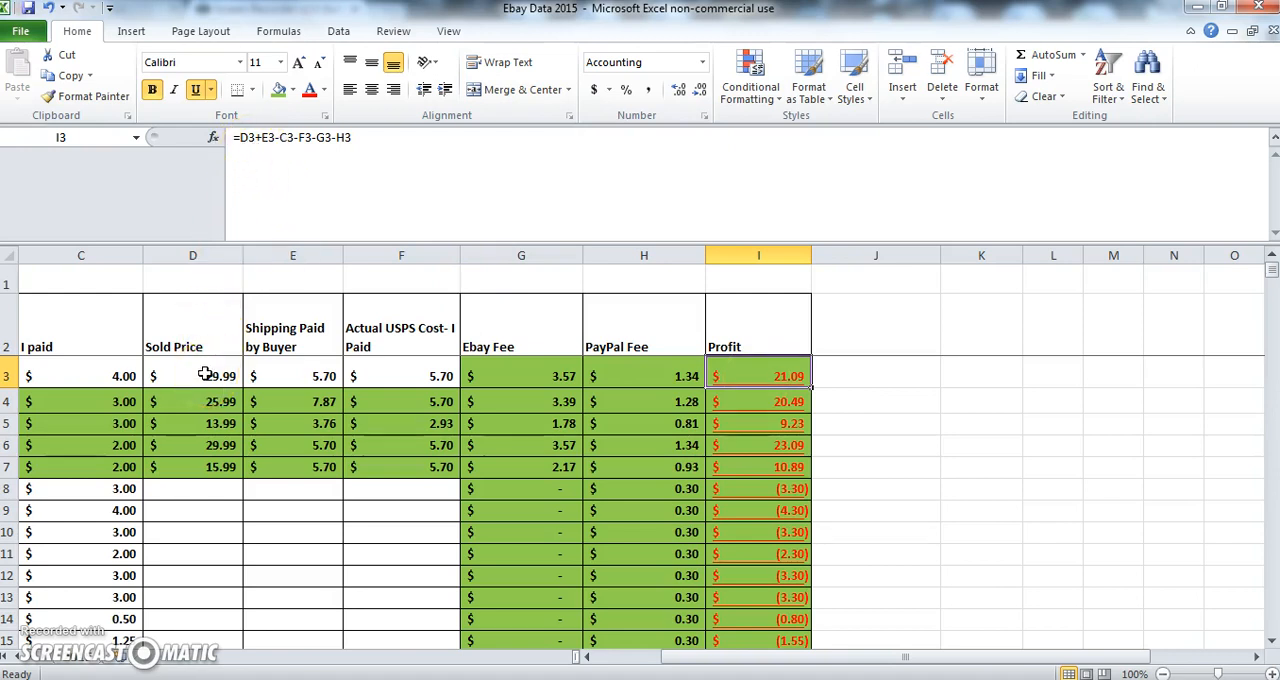
{"action": "mouse_move", "coordinate": [257, 210]}
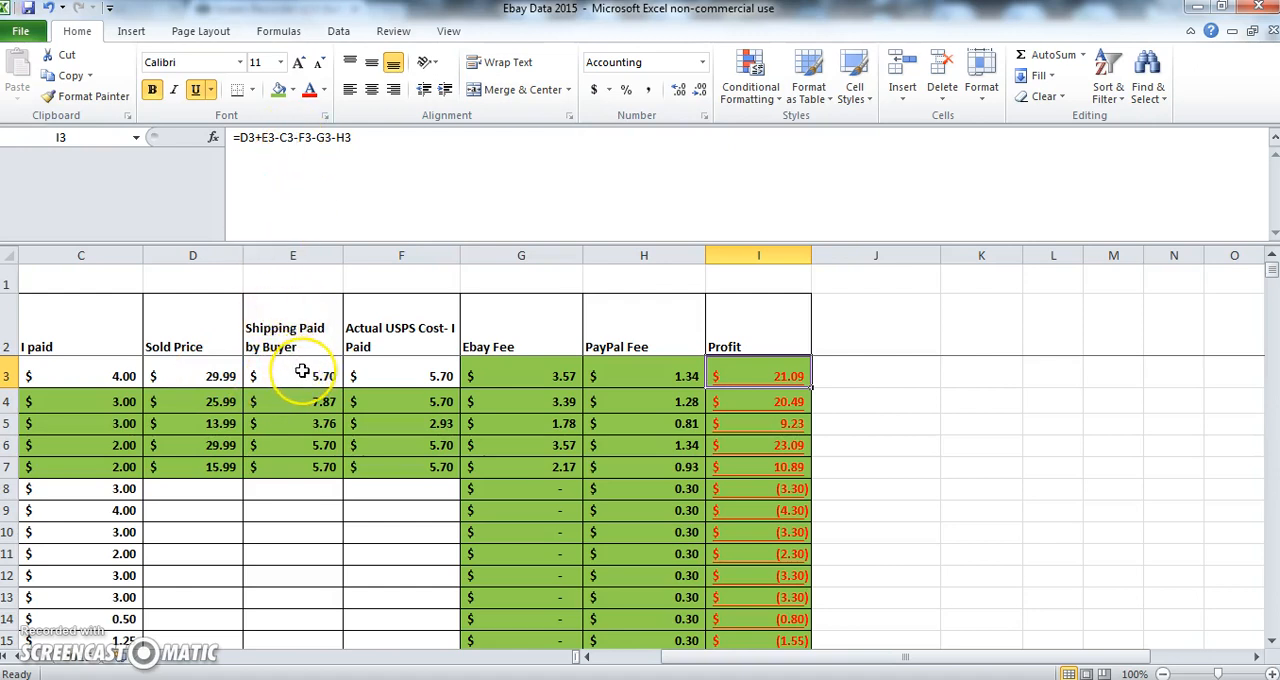
{"action": "mouse_move", "coordinate": [249, 210]}
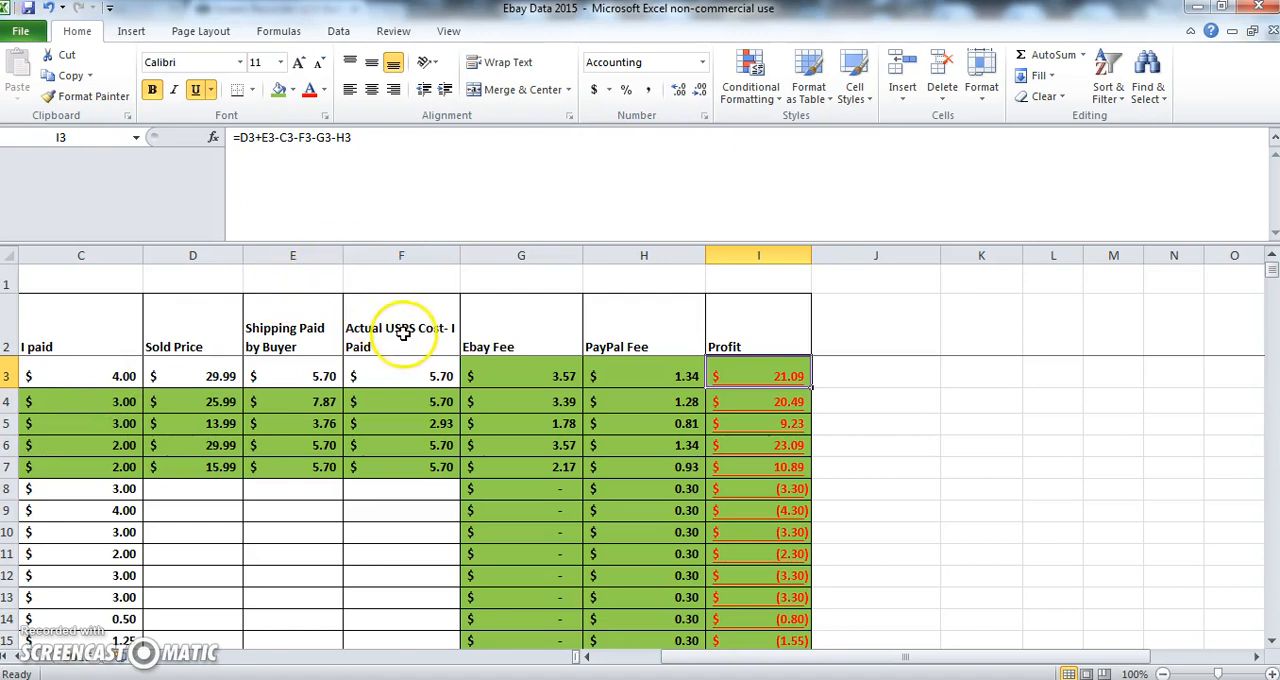
{"action": "mouse_move", "coordinate": [420, 376]}
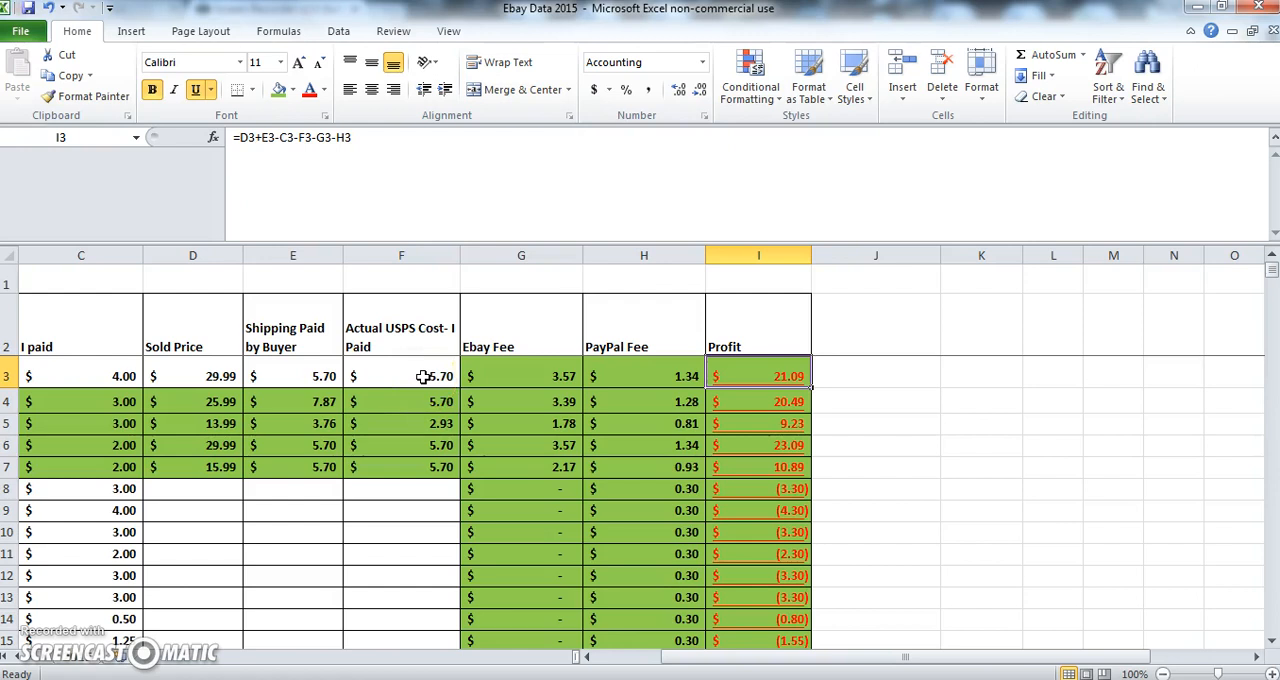
{"action": "mouse_move", "coordinate": [523, 376]}
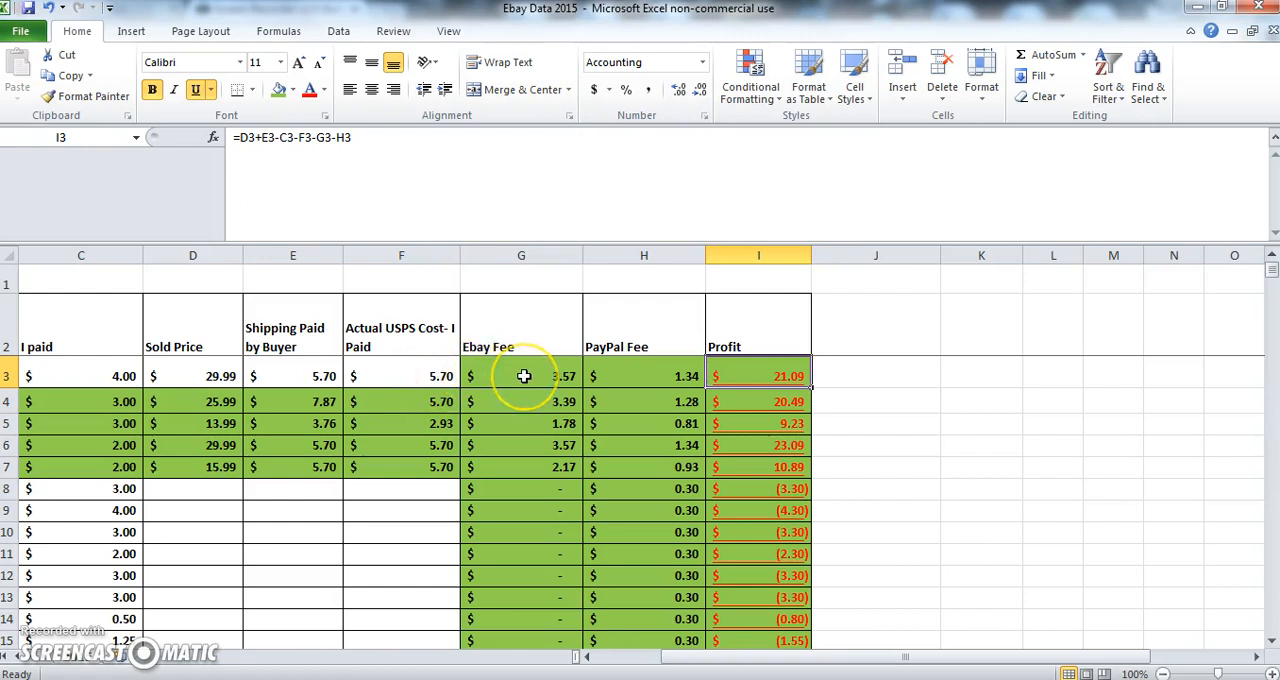
{"action": "mouse_move", "coordinate": [620, 378]}
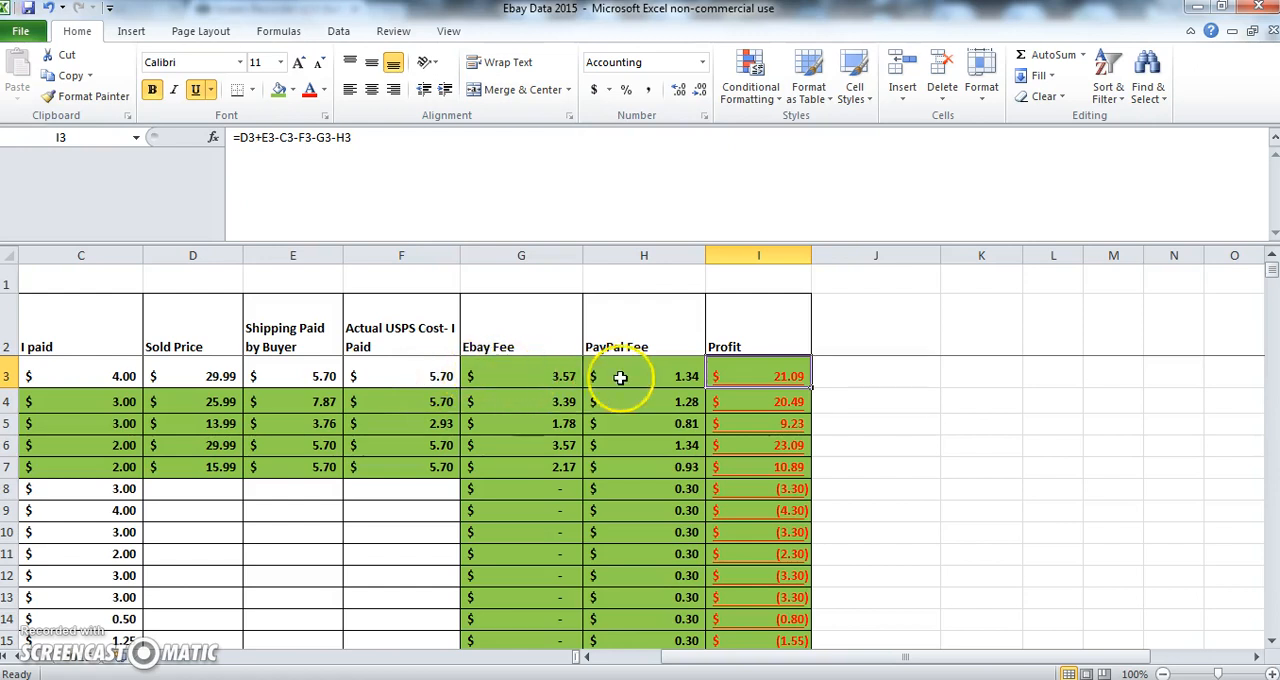
{"action": "mouse_move", "coordinate": [658, 375]}
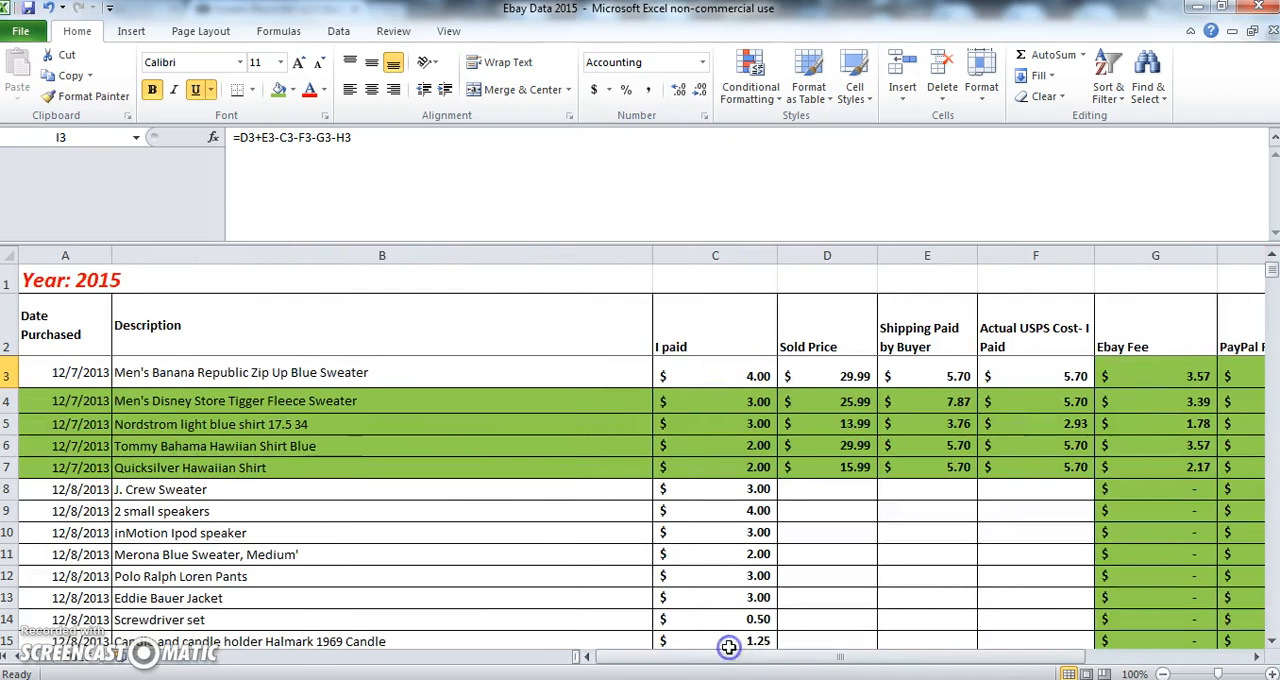
{"action": "mouse_move", "coordinate": [730, 667]}
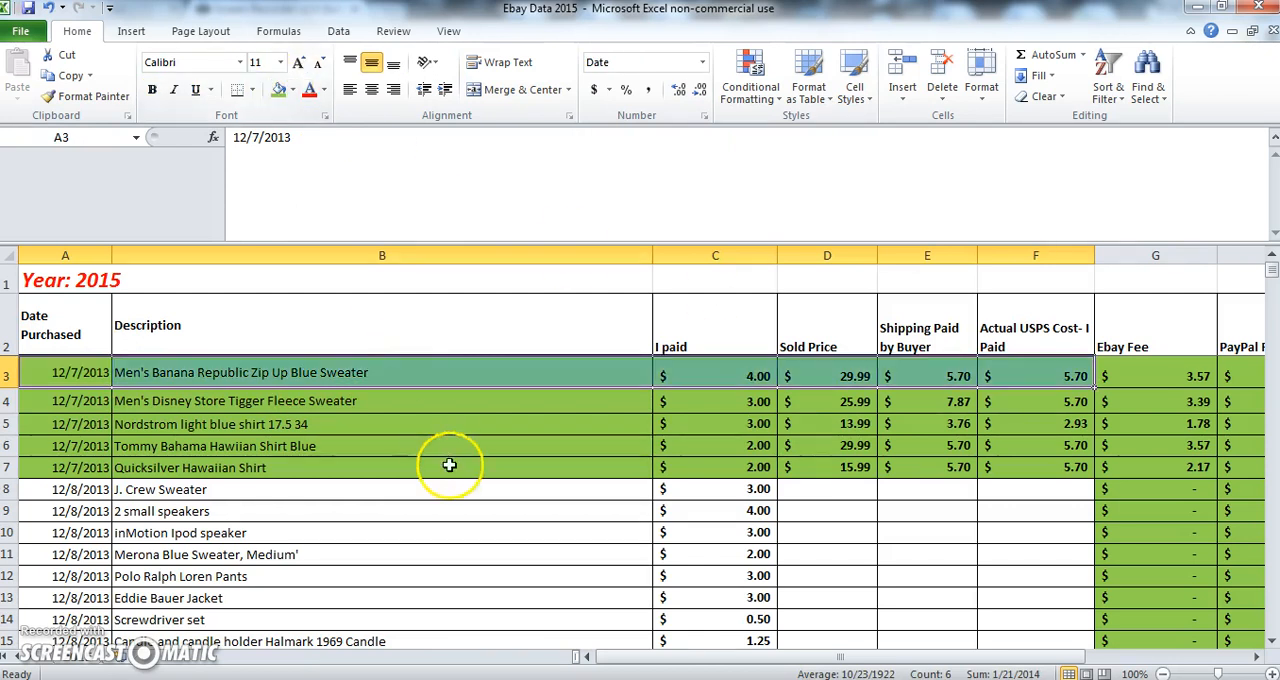
{"action": "left_click", "coordinate": [454, 489]}
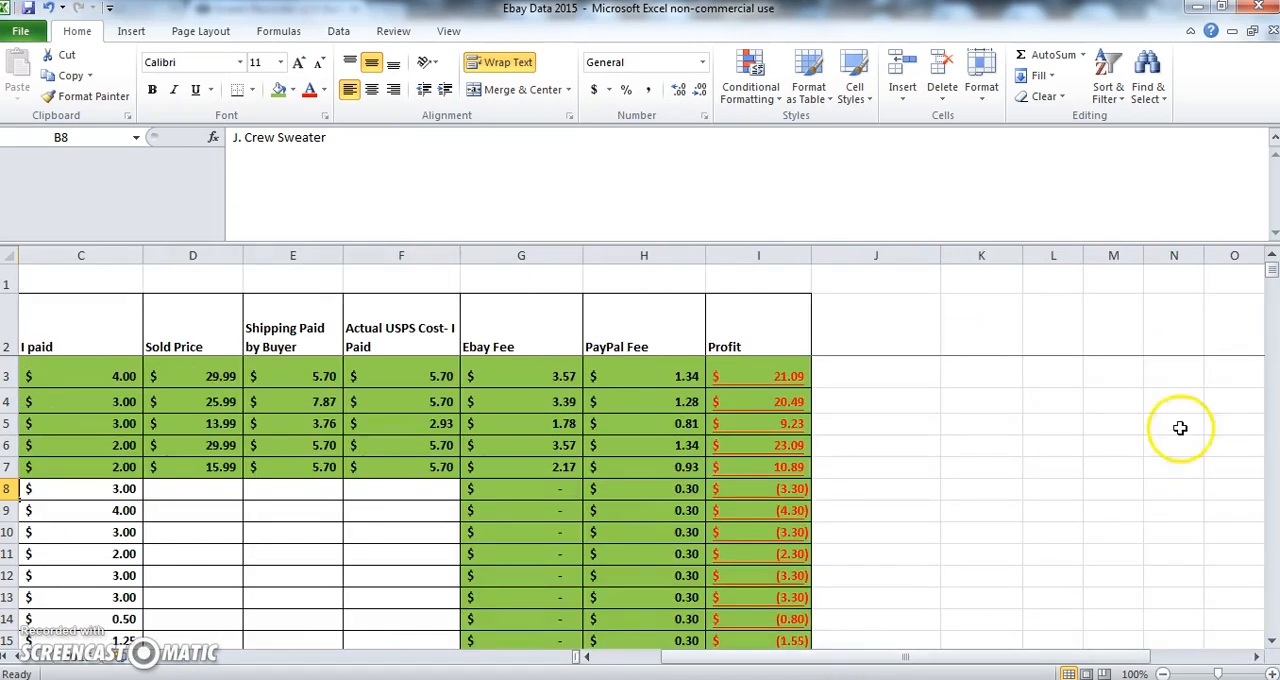
Step: Scroll to the bottom totals and inspect the placeholder Profit and Profit for year 2015 cells
{"action": "scroll", "scroll_direction": "down", "scroll_amount": 3}
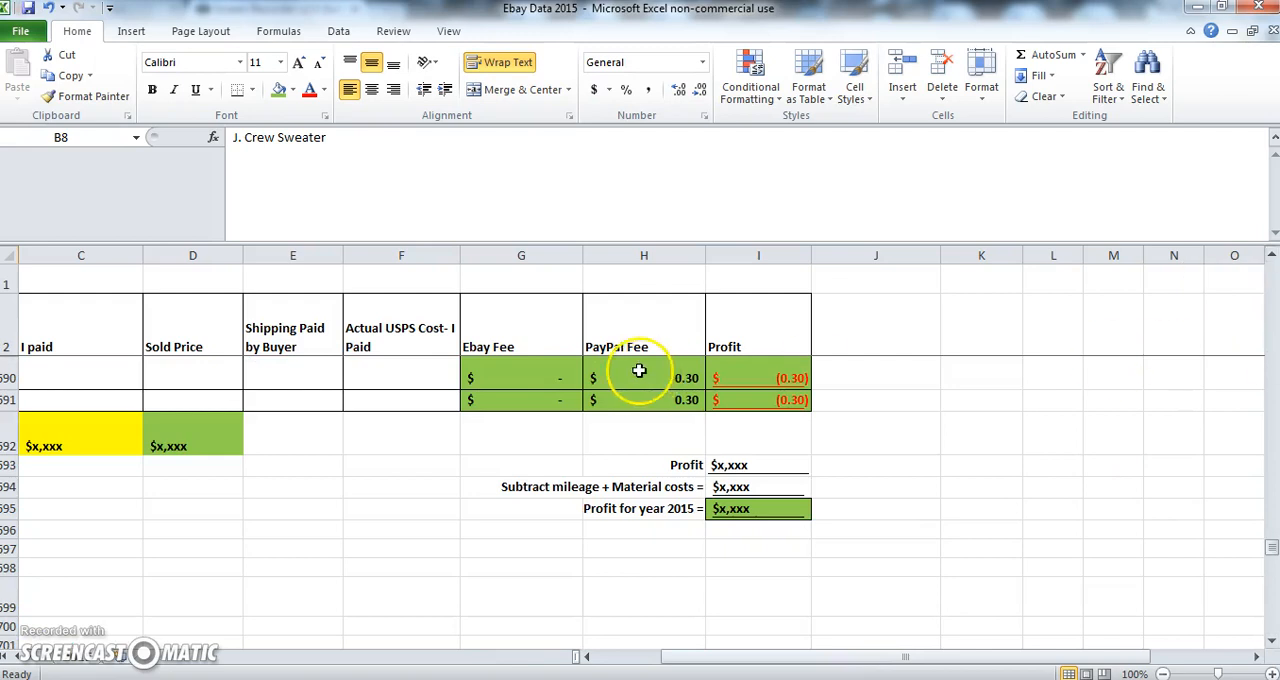
{"action": "mouse_move", "coordinate": [595, 399]}
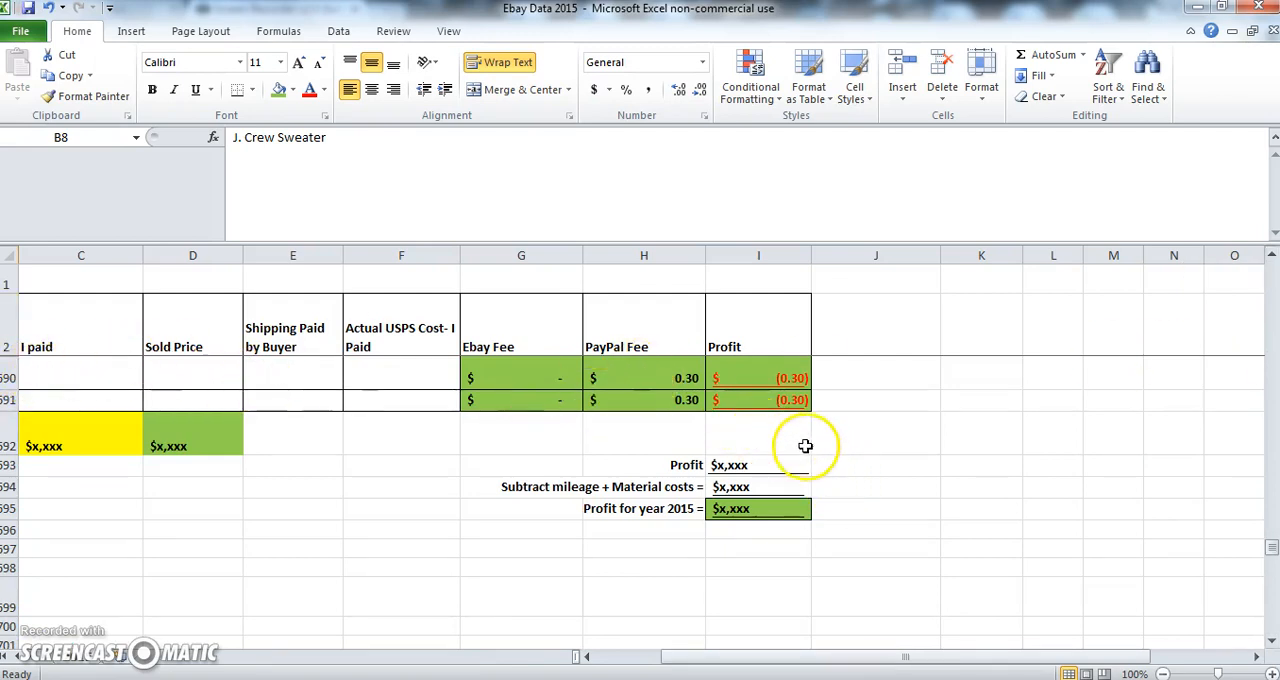
{"action": "left_click", "coordinate": [758, 464]}
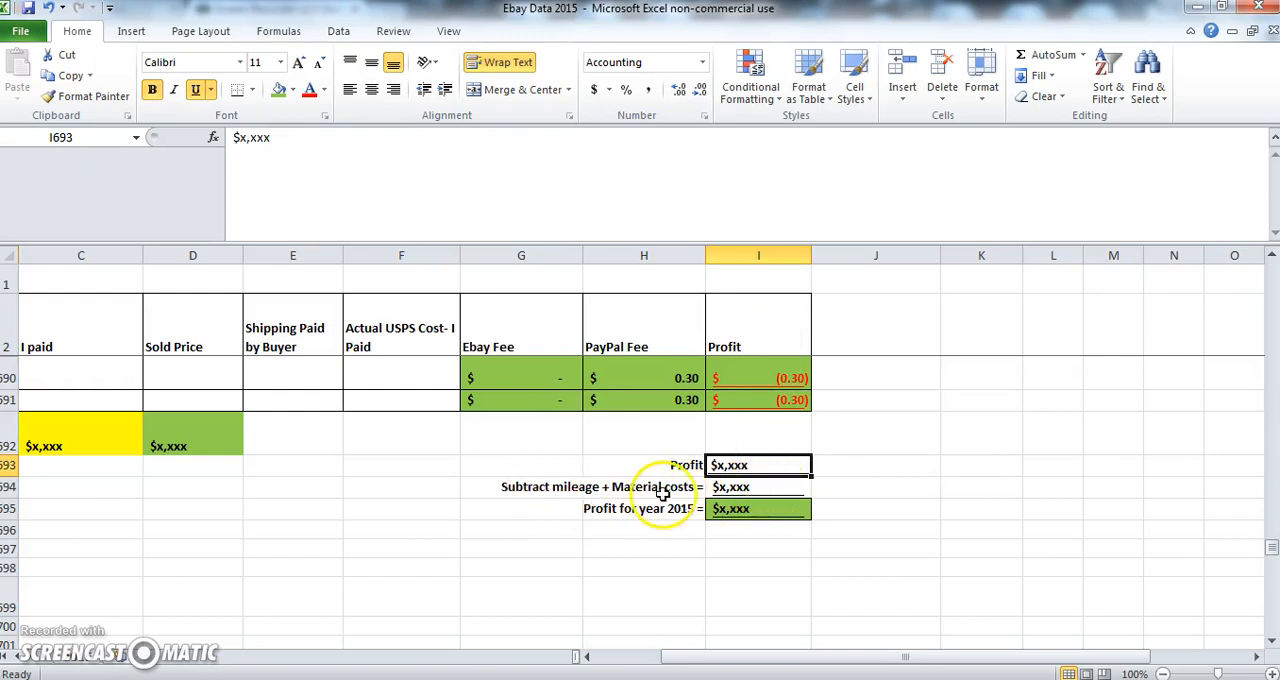
{"action": "mouse_move", "coordinate": [559, 499]}
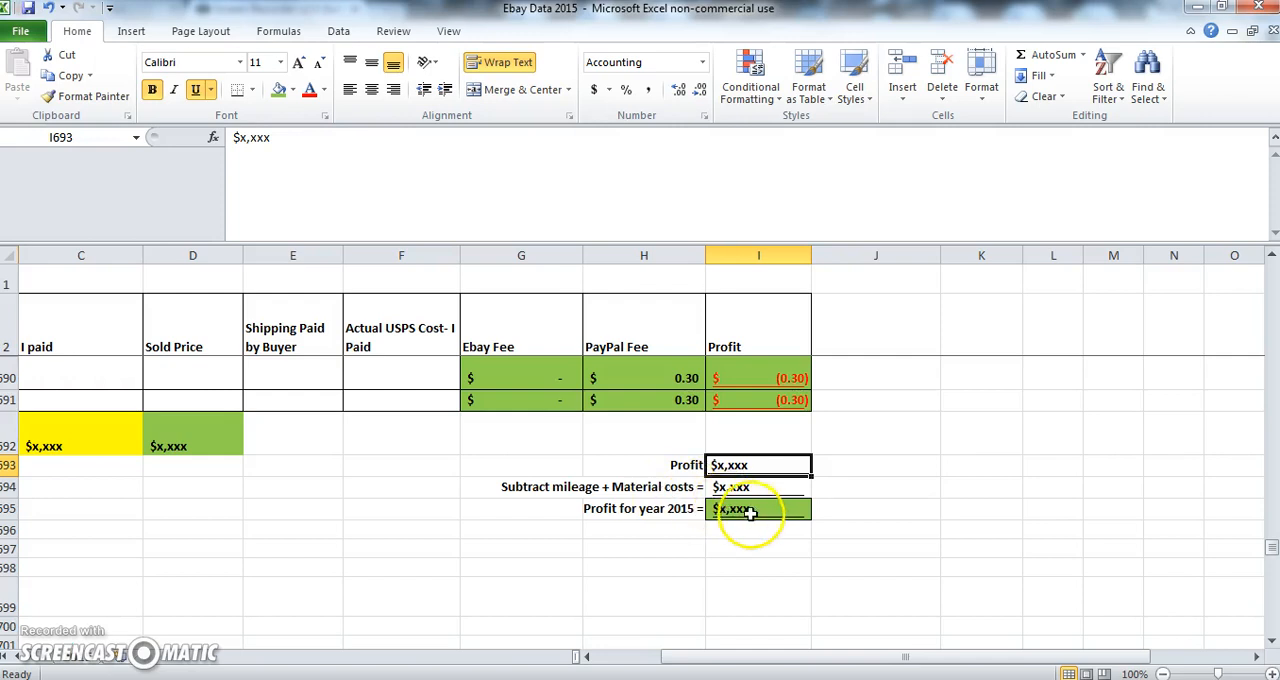
{"action": "left_click", "coordinate": [758, 509]}
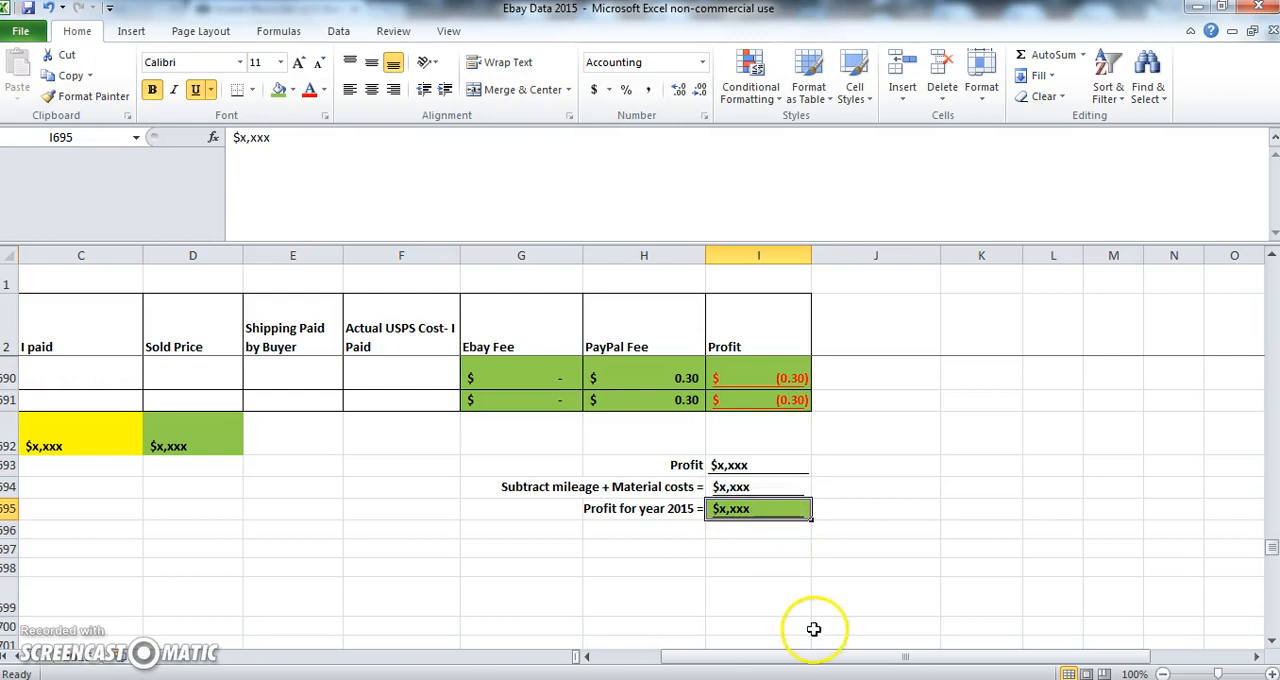
{"action": "scroll", "scroll_direction": "left", "scroll_amount": 3}
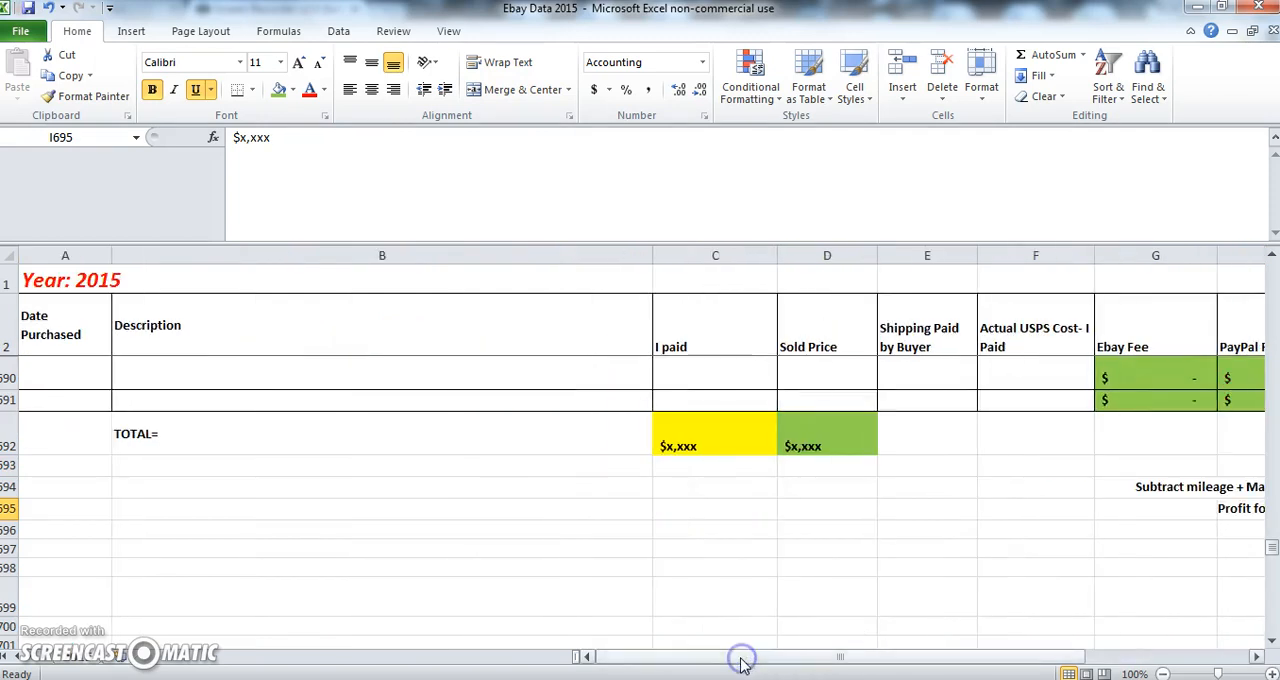
{"action": "mouse_move", "coordinate": [1180, 548]}
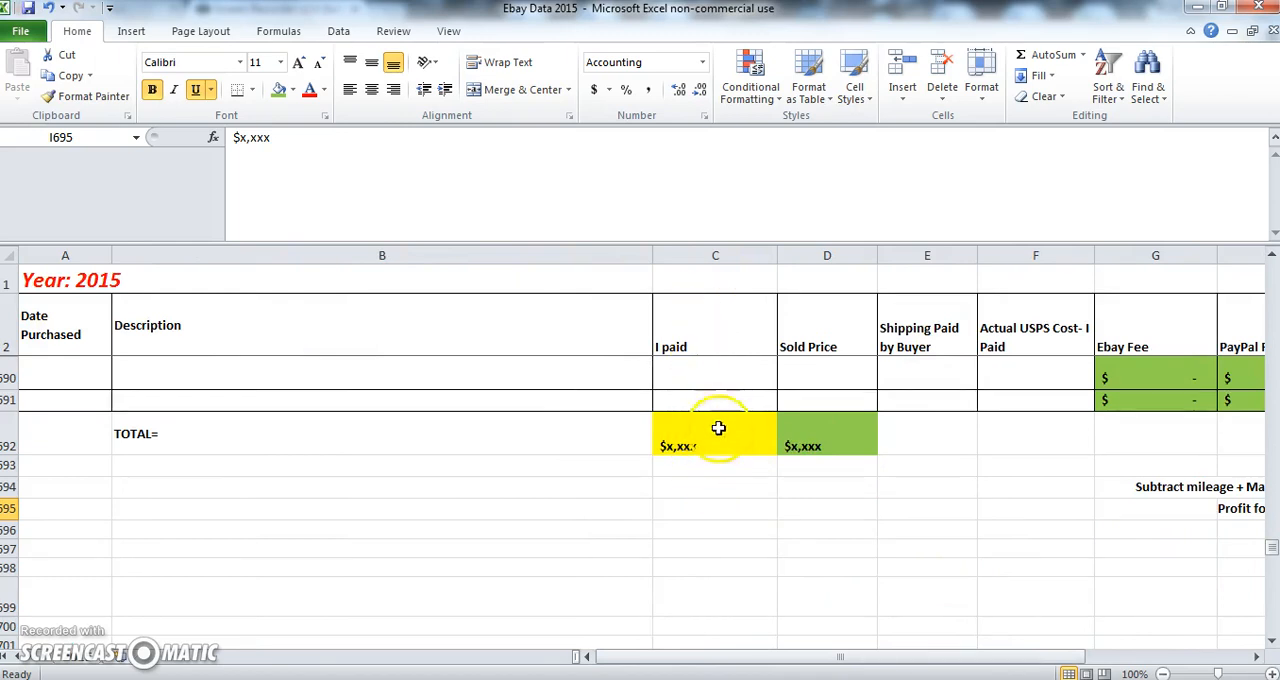
{"action": "mouse_move", "coordinate": [730, 449]}
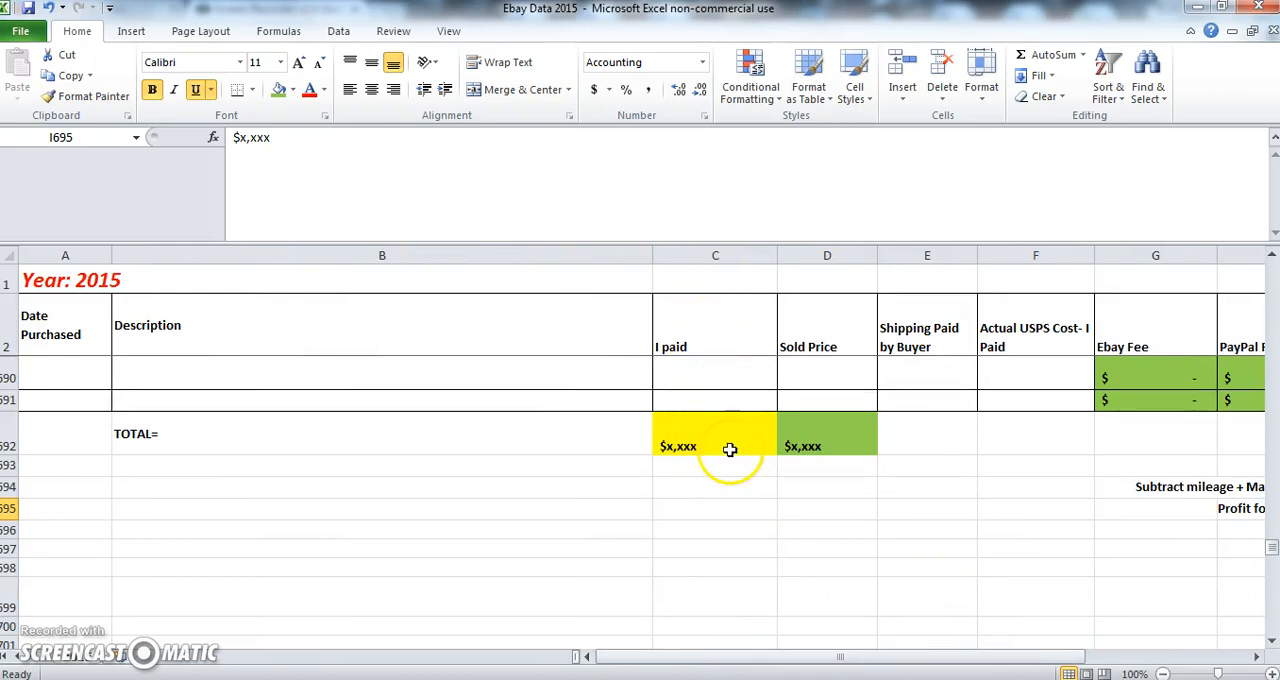
{"action": "mouse_move", "coordinate": [778, 448]}
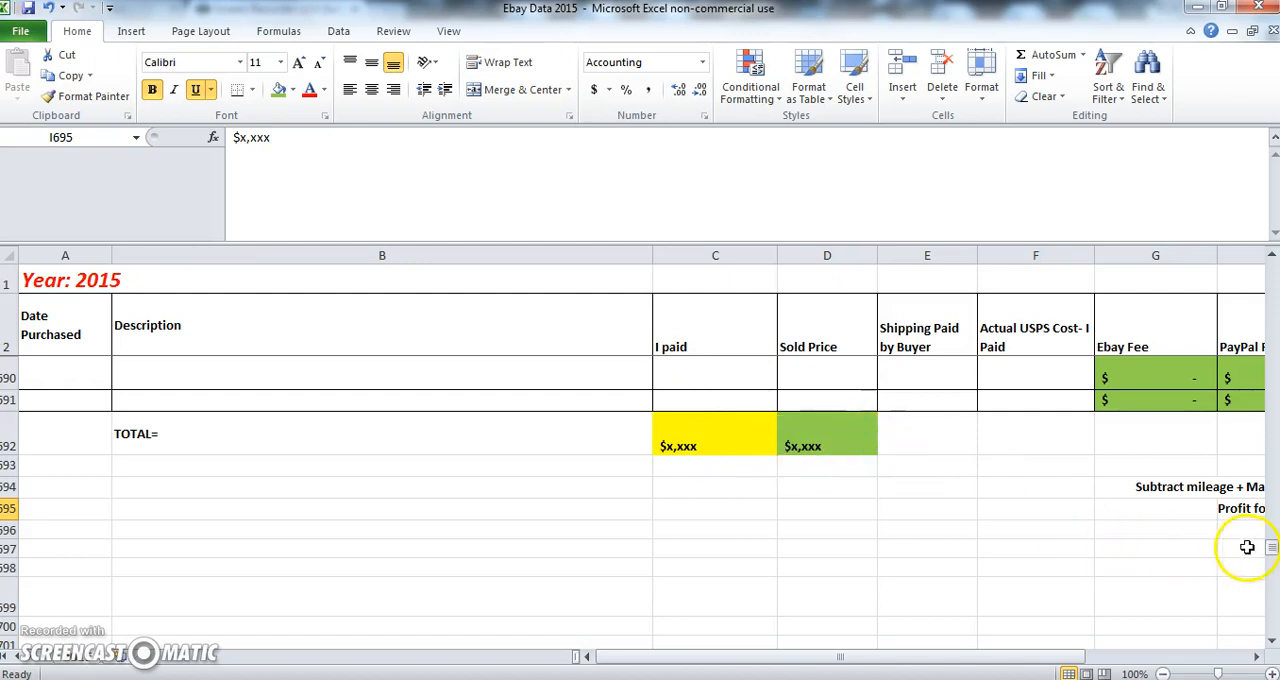
{"action": "left_click_drag", "start_coordinate": [1272, 547], "coordinate": [1272, 525]}
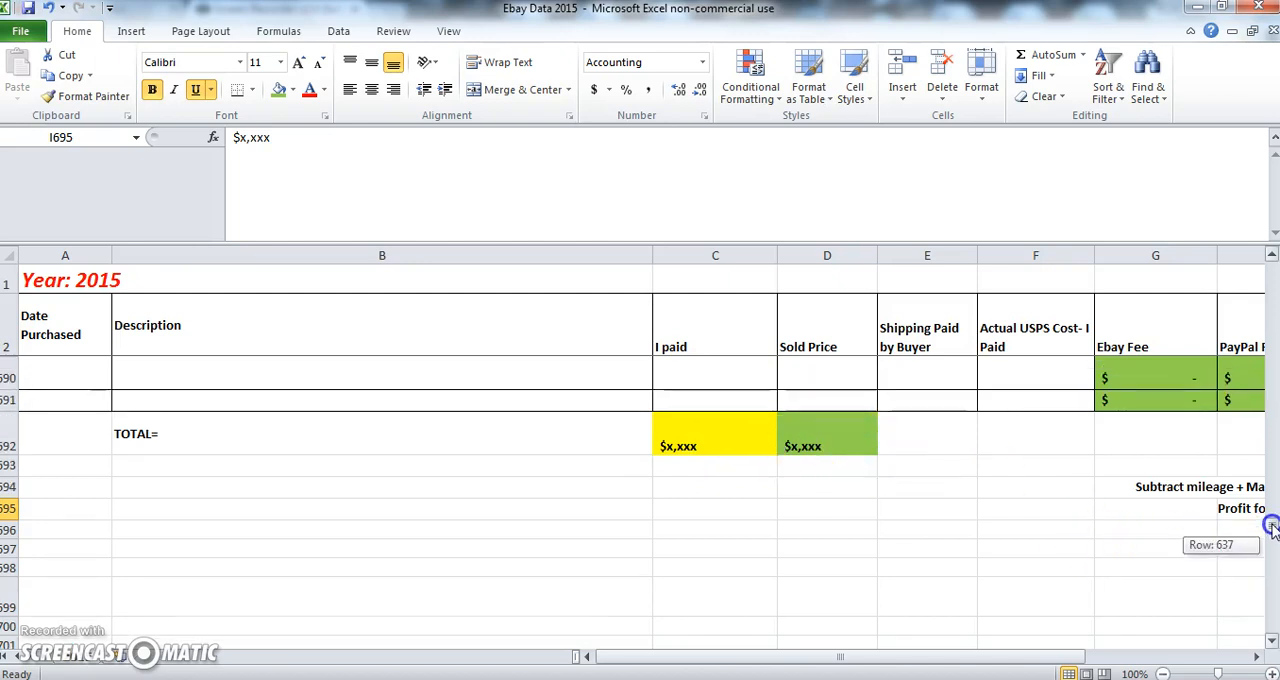